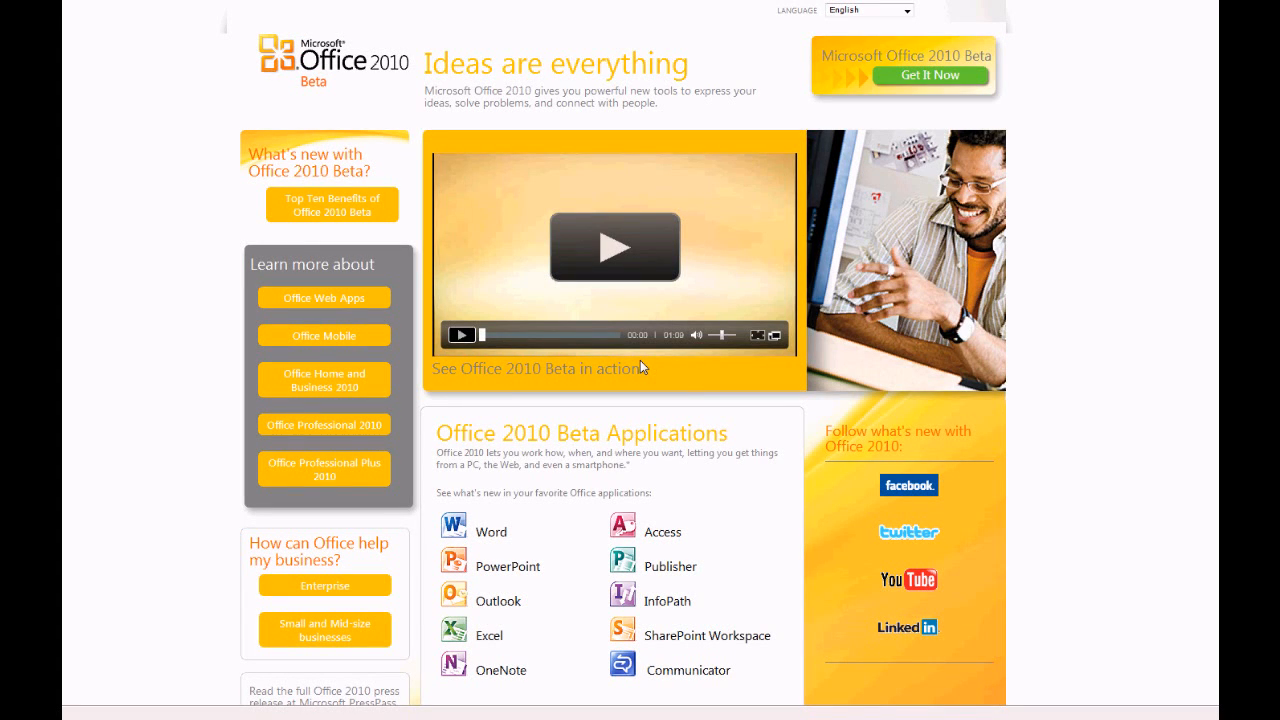
mouse_move(644, 364)
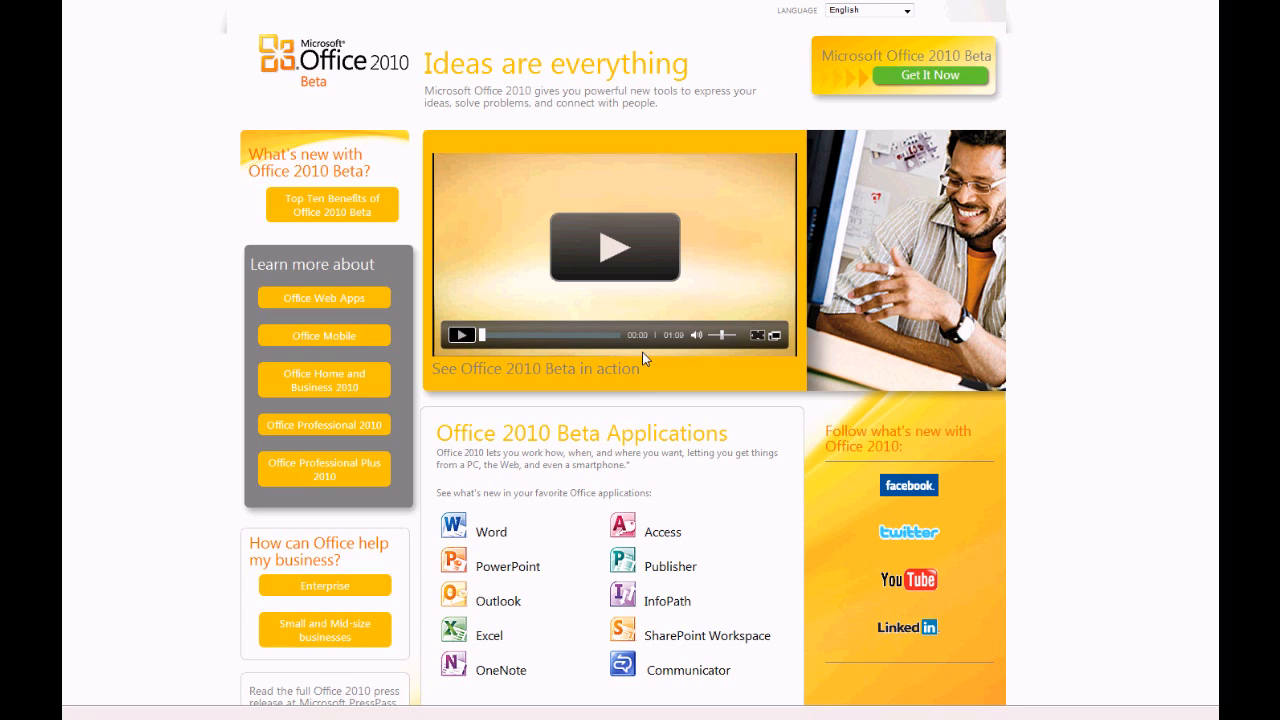
Run the X16-19332 Office 2010 installer file to start Setup
scroll("down", 3)
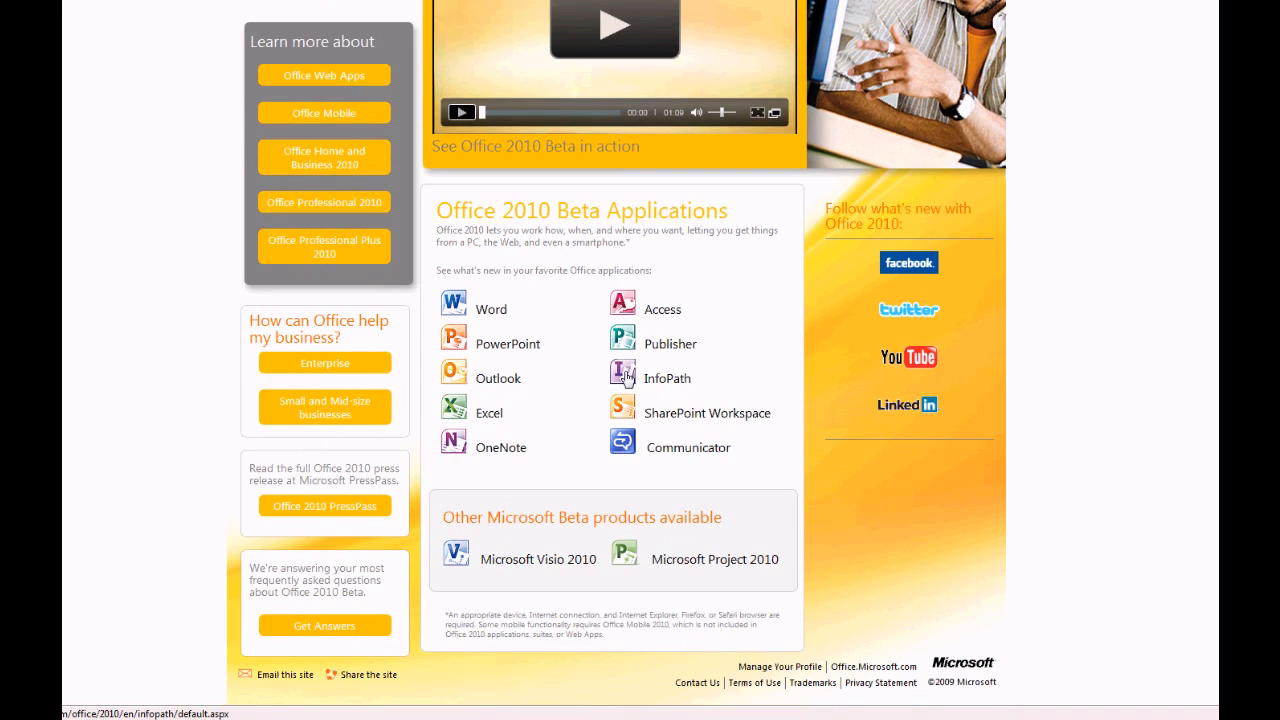
mouse_move(336, 330)
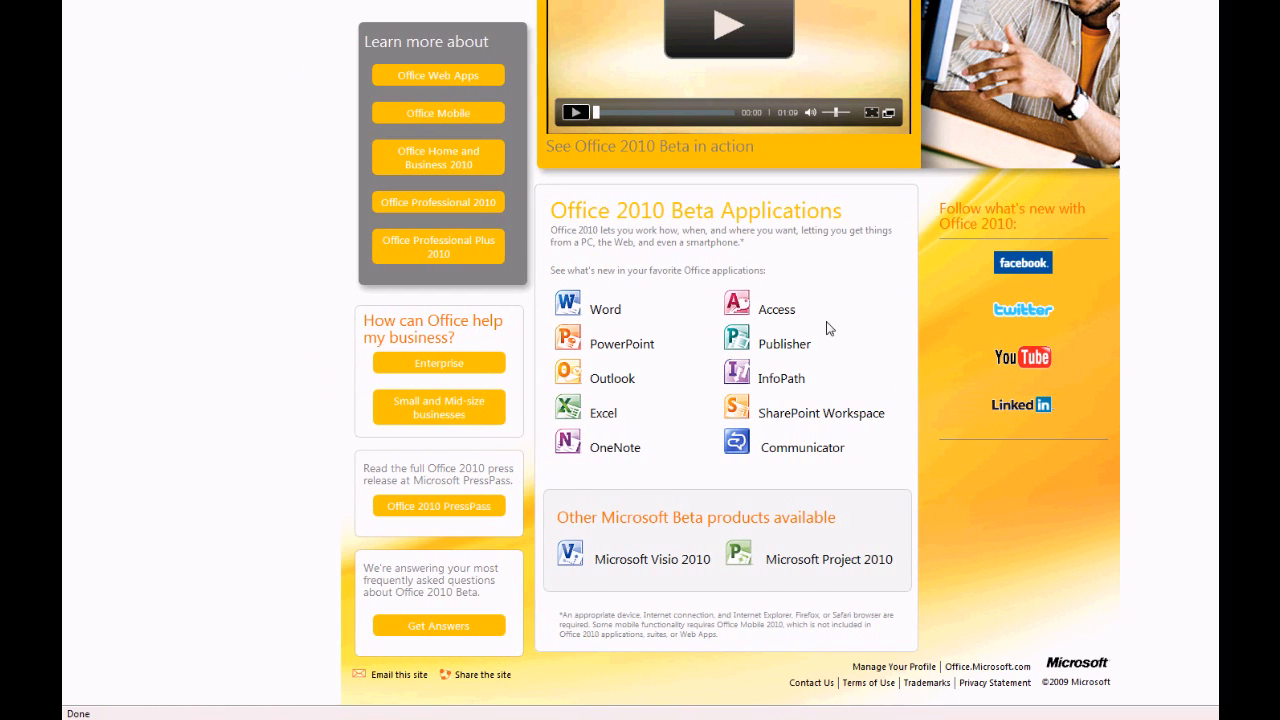
scroll("up", 3)
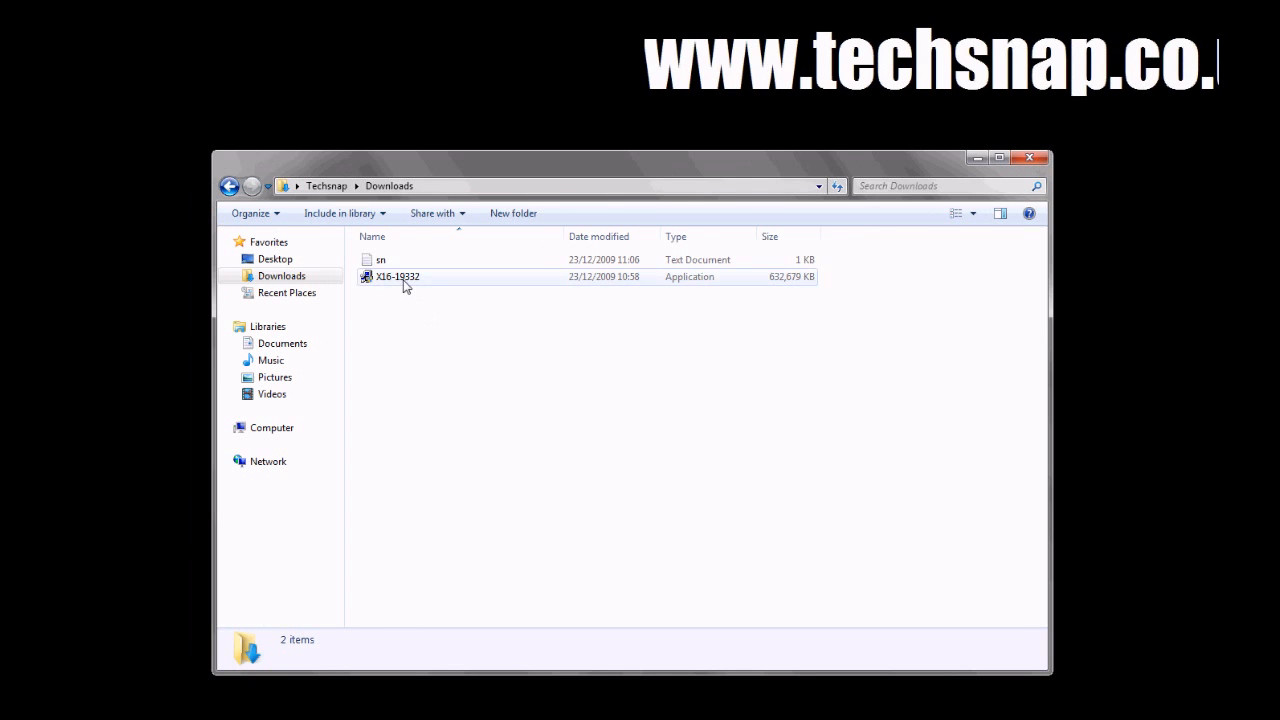
left_click(398, 276)
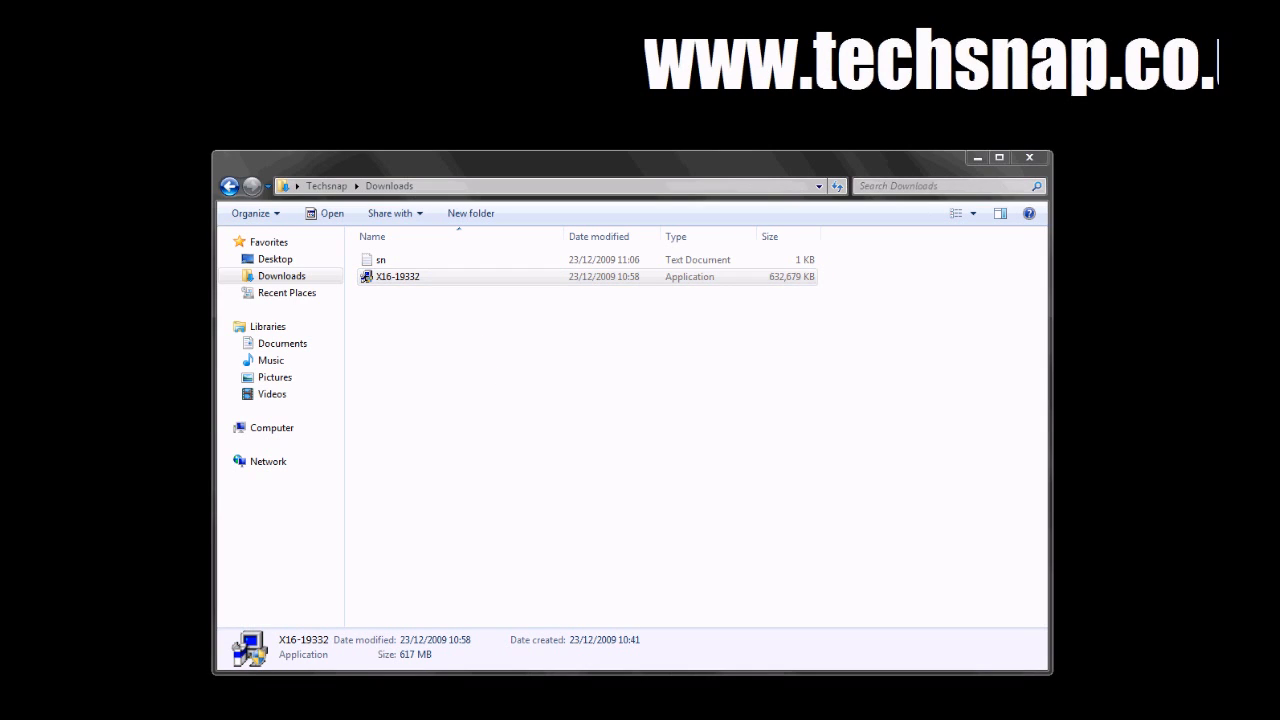
double_click(396, 276)
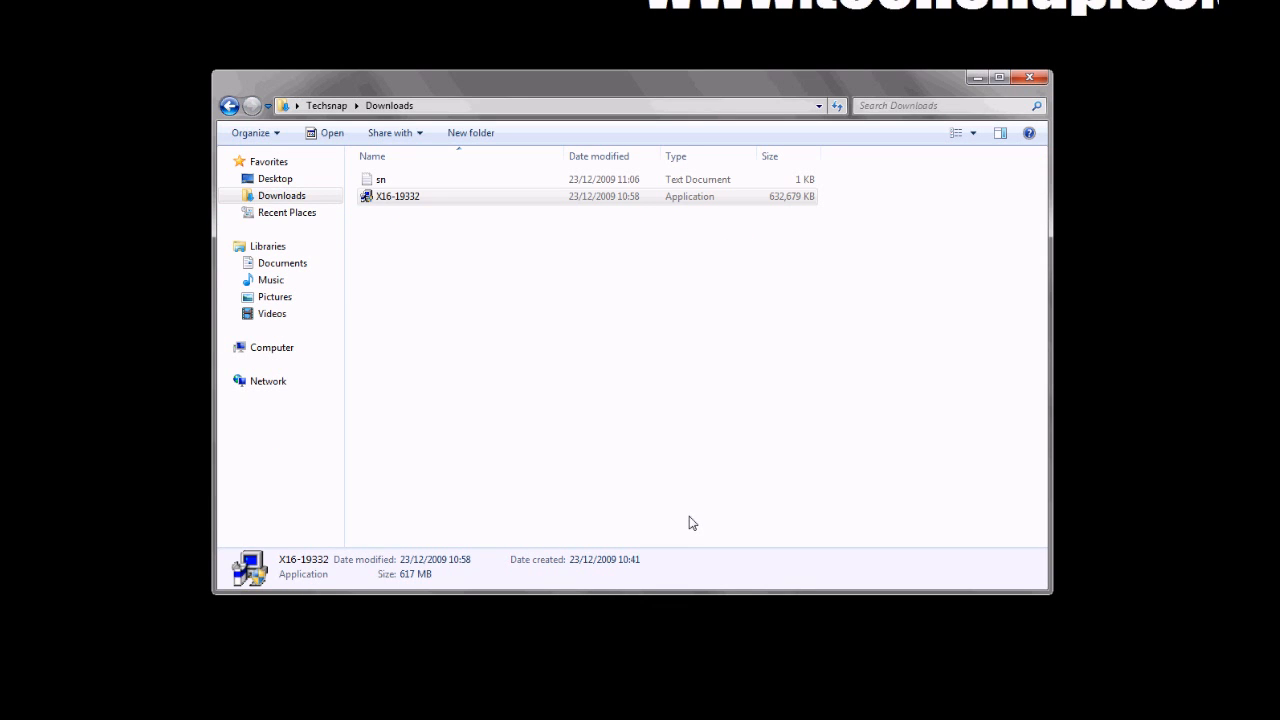
double_click(398, 196)
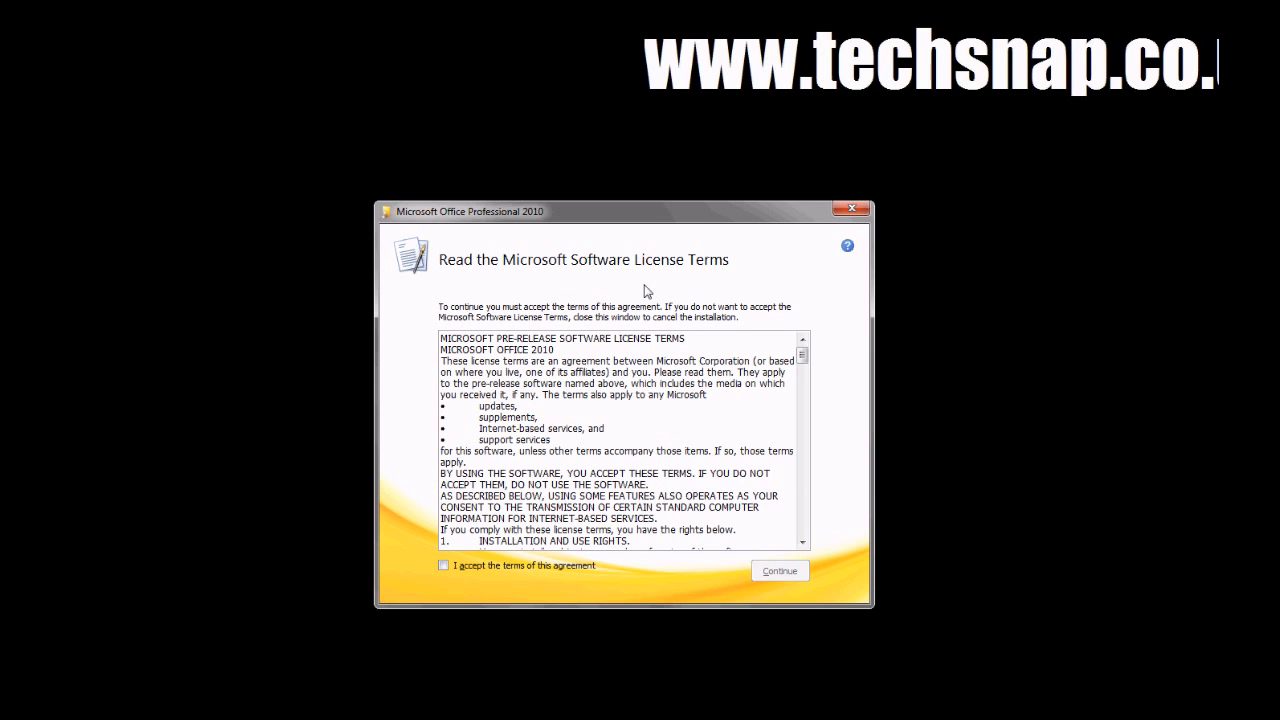
Accept the license terms, set Microsoft Office Outlook to Not Available and begin installing
left_click(444, 564)
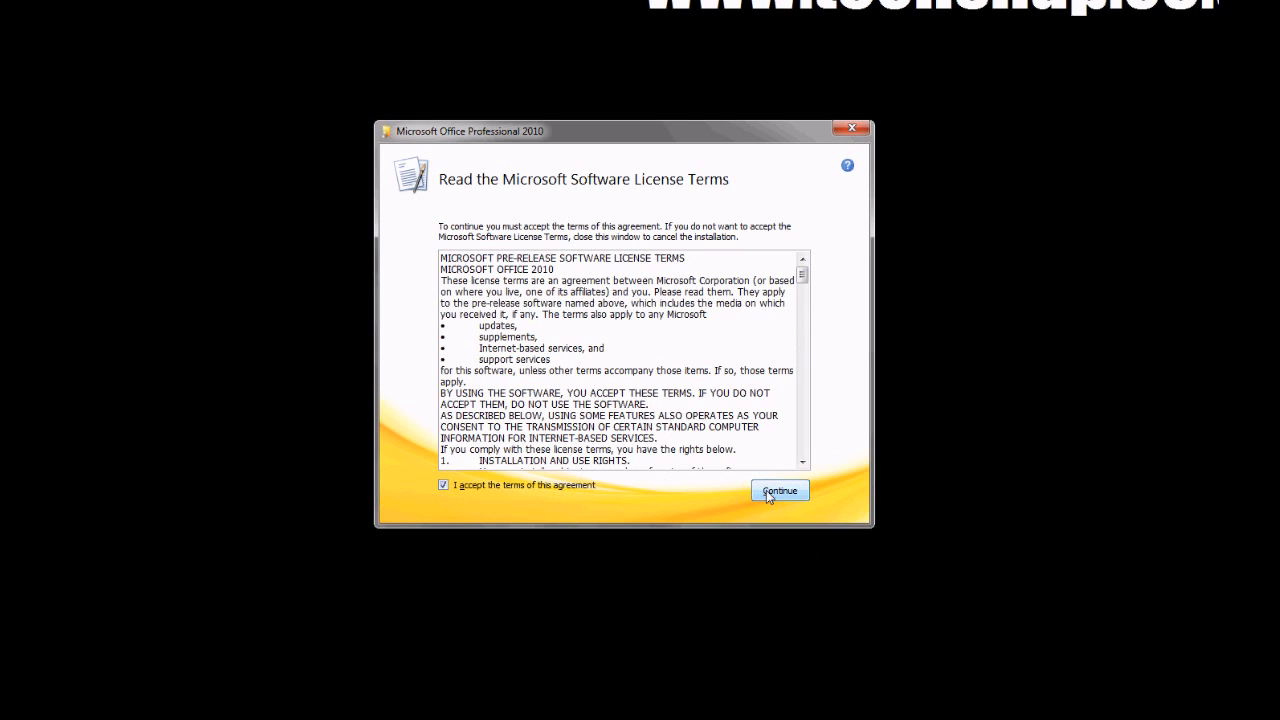
left_click(780, 490)
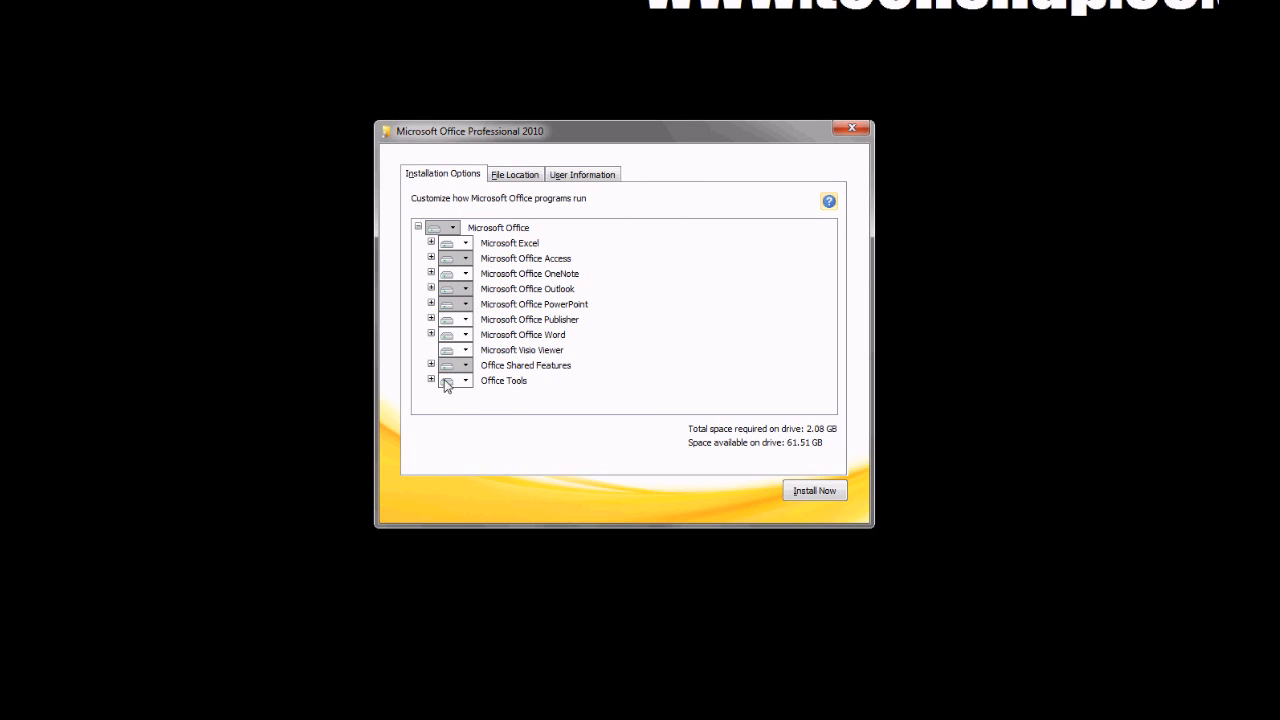
left_click(432, 380)
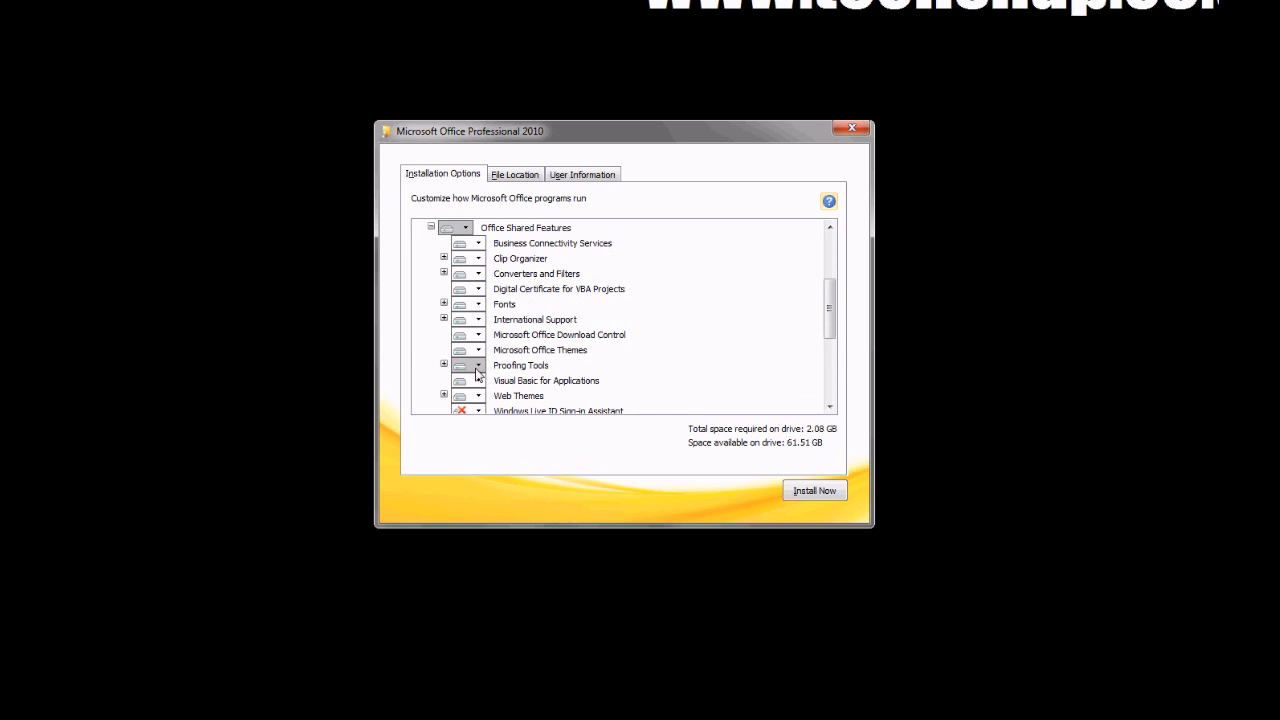
scroll("up", 3)
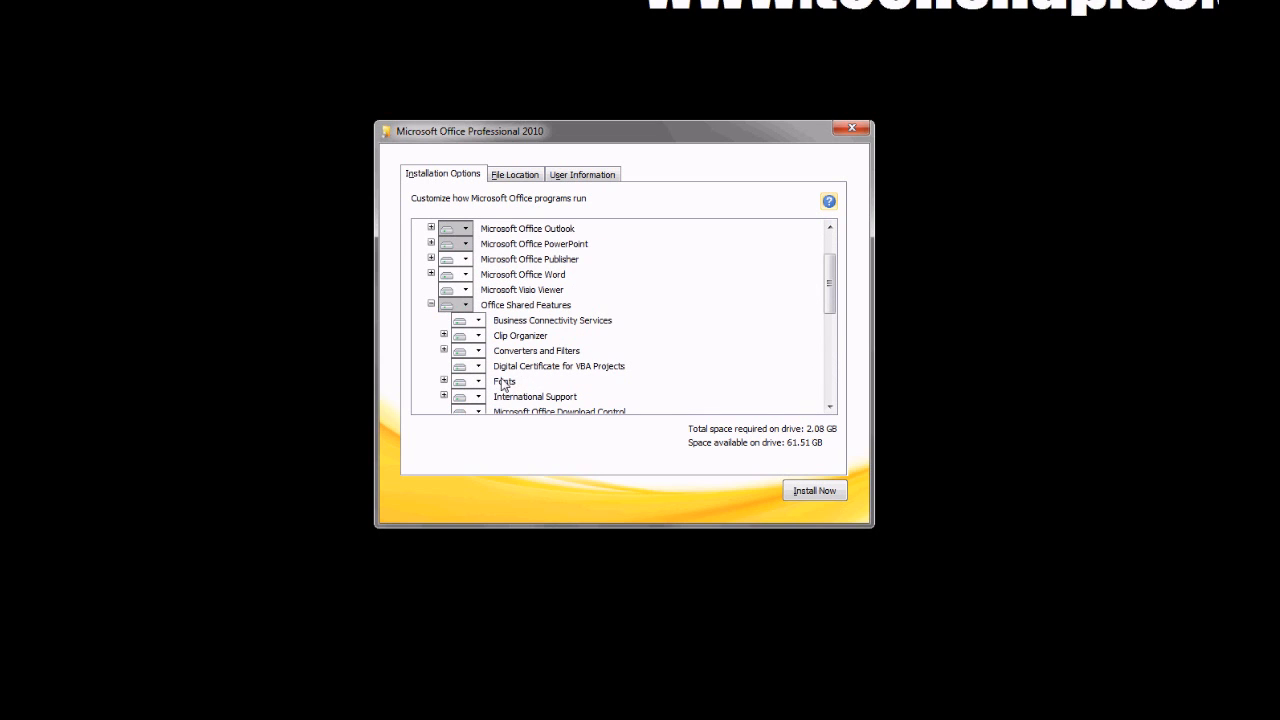
scroll("up", 3)
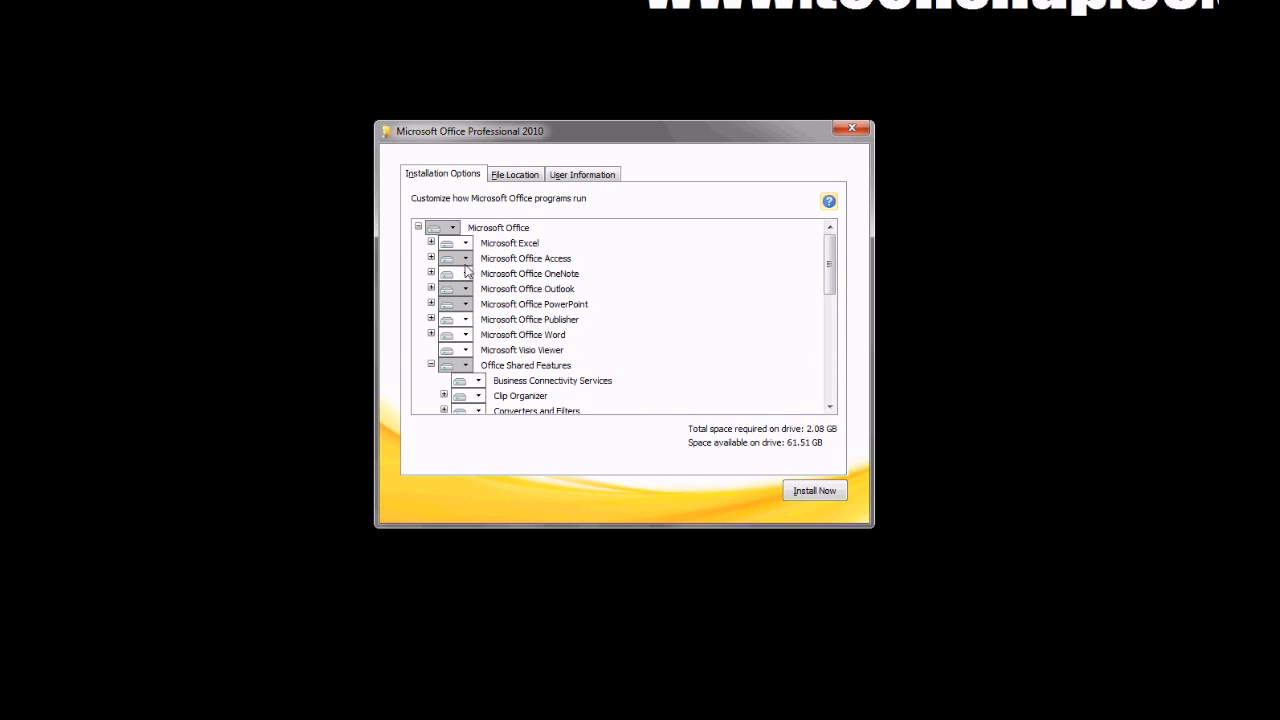
left_click(432, 288)
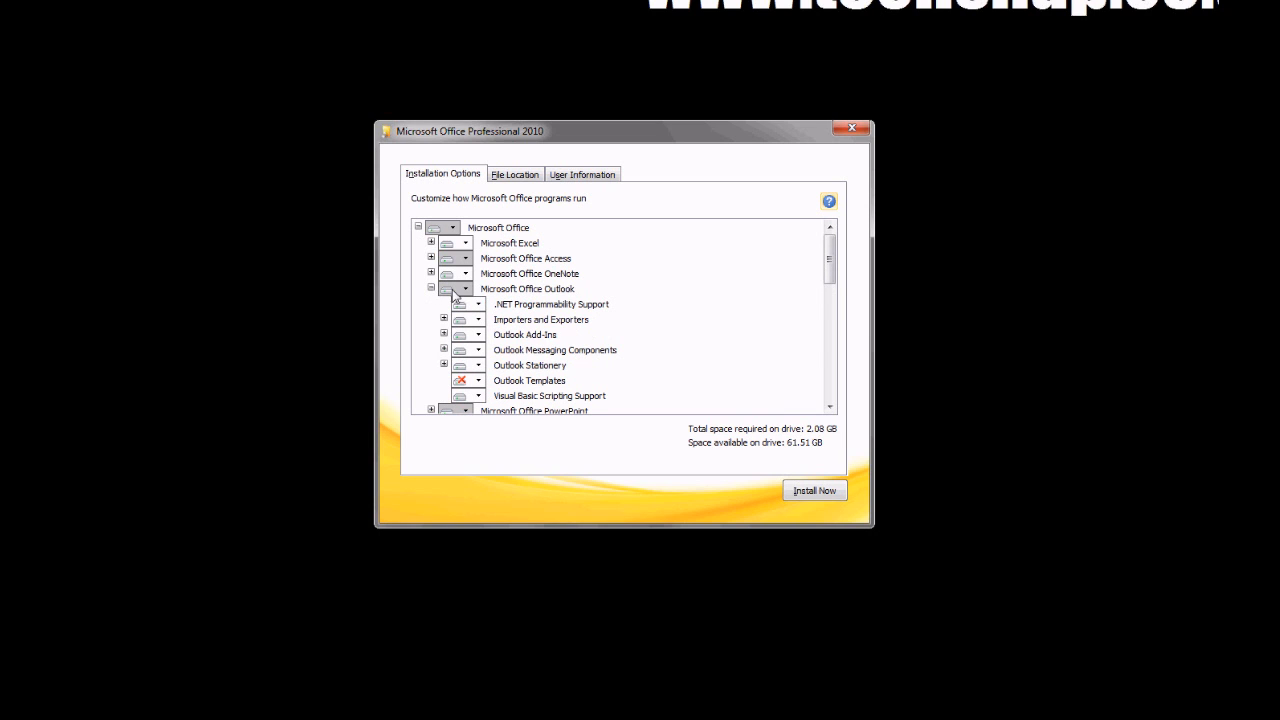
left_click(464, 288)
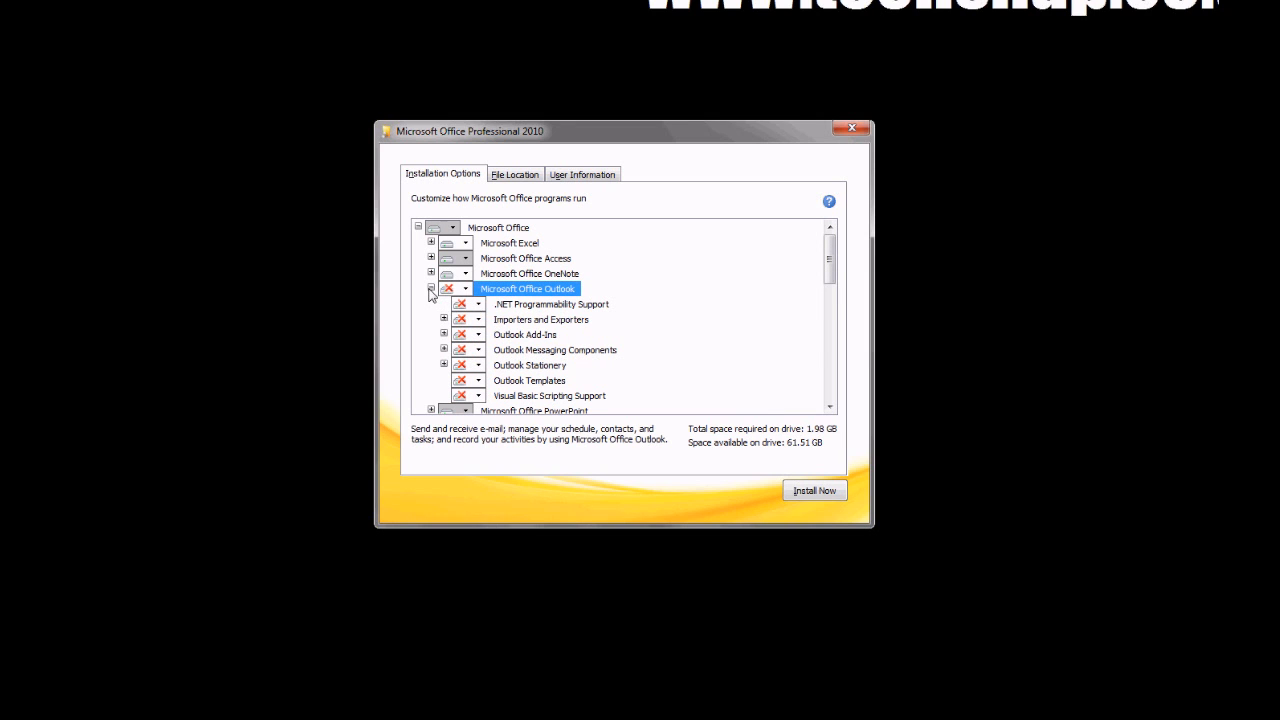
left_click(432, 288)
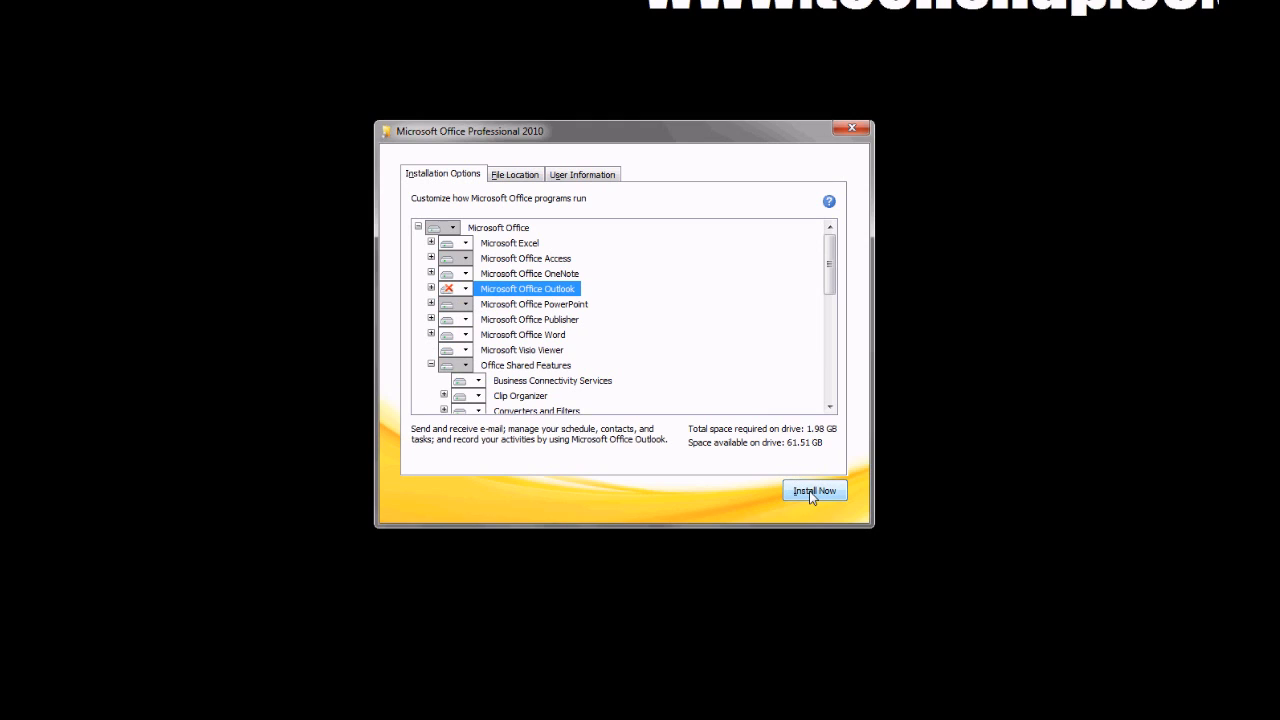
left_click(812, 490)
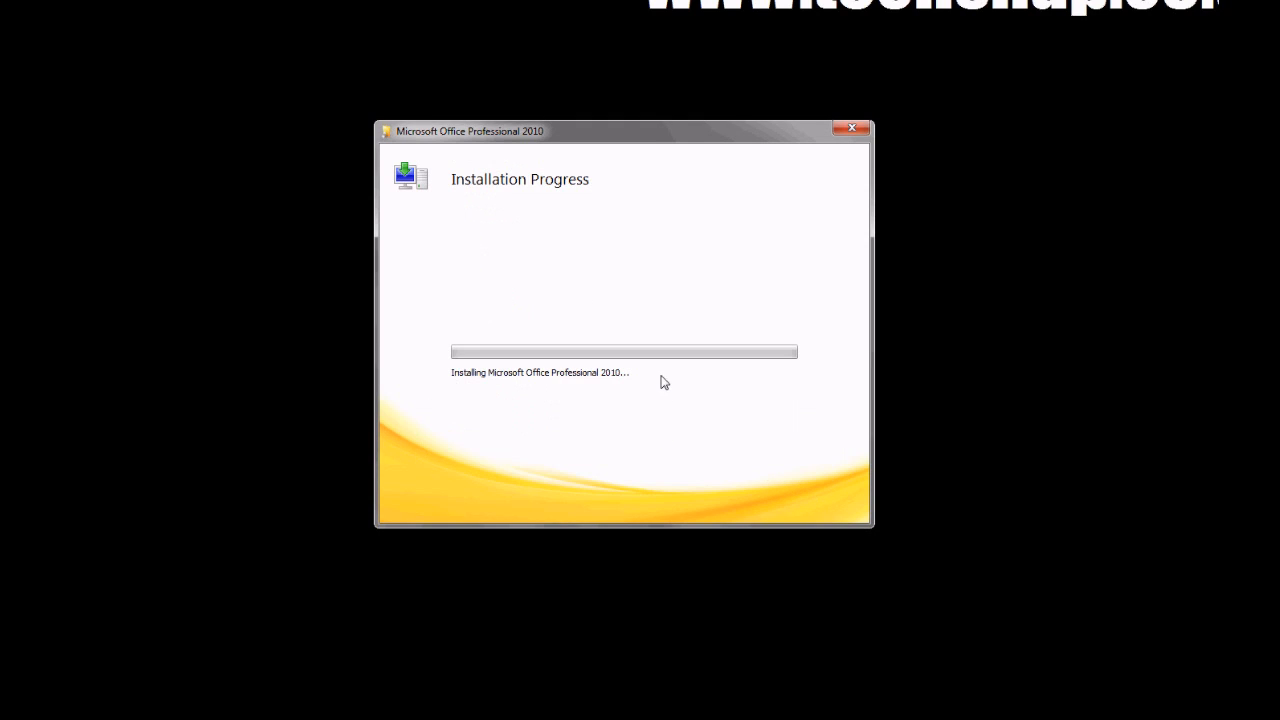
mouse_move(652, 372)
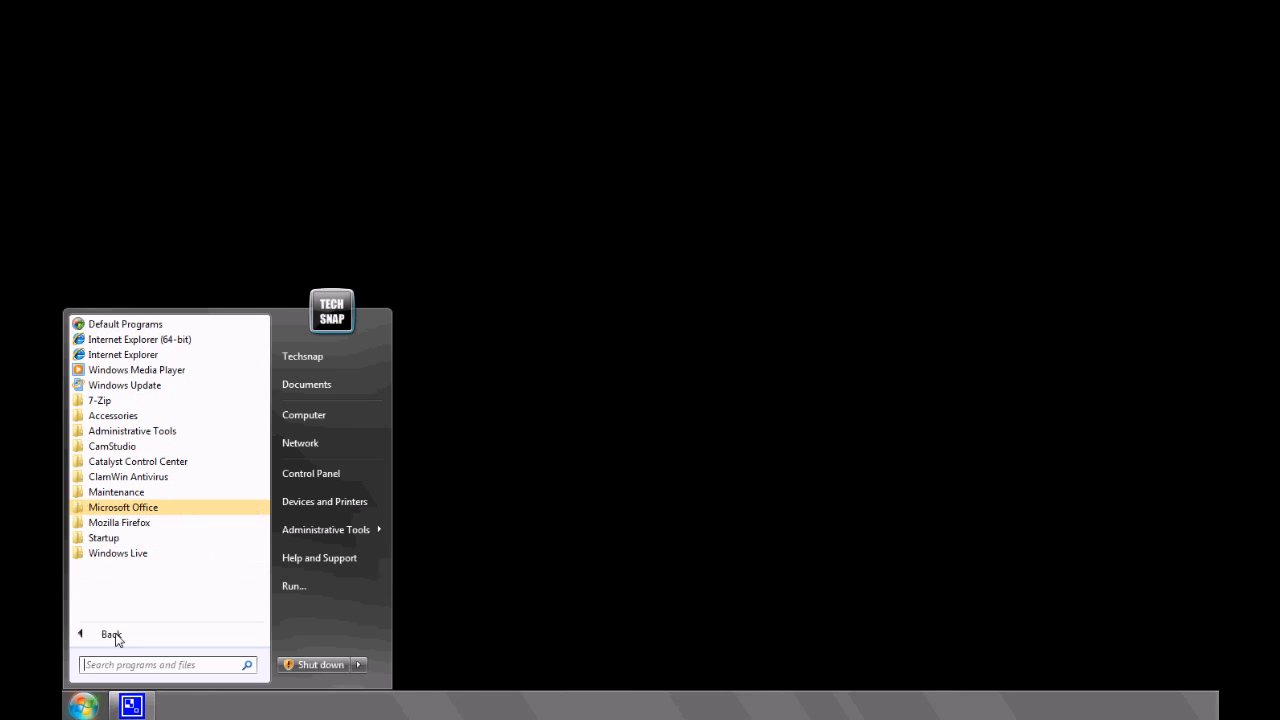
Launch Microsoft Word 2010 (Beta) from the Microsoft Office program group
left_click(122, 508)
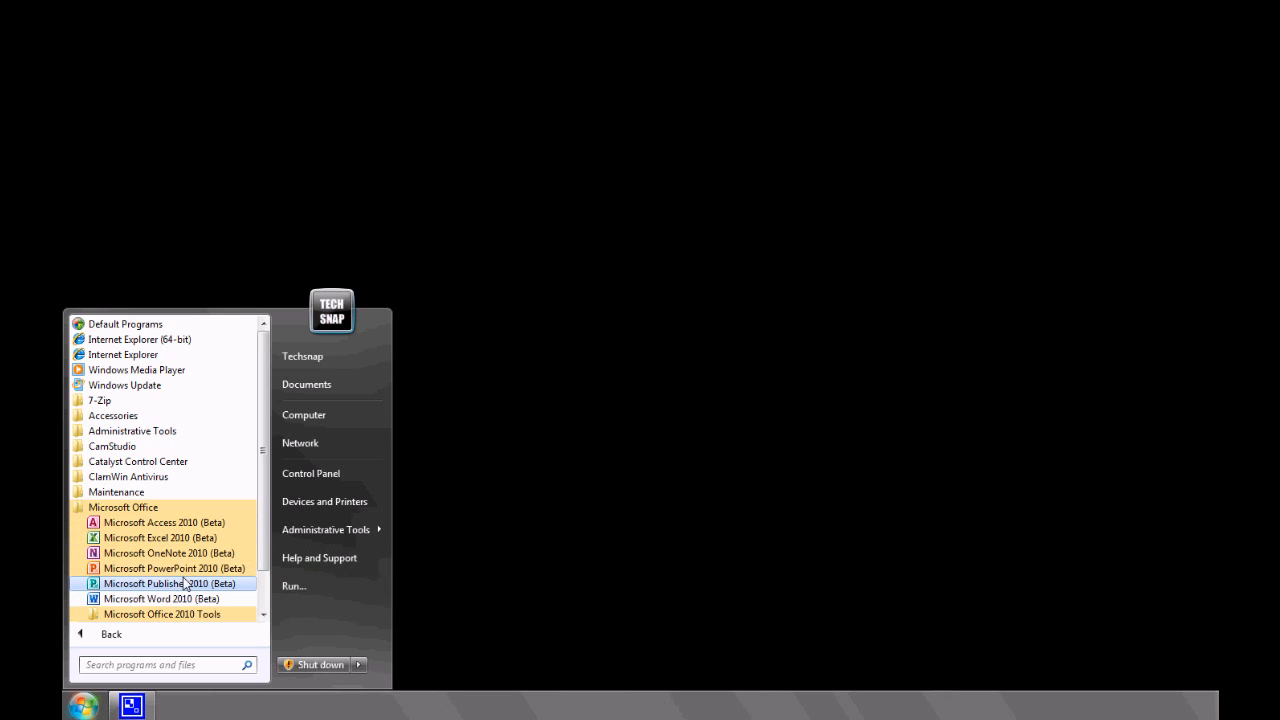
left_click(160, 598)
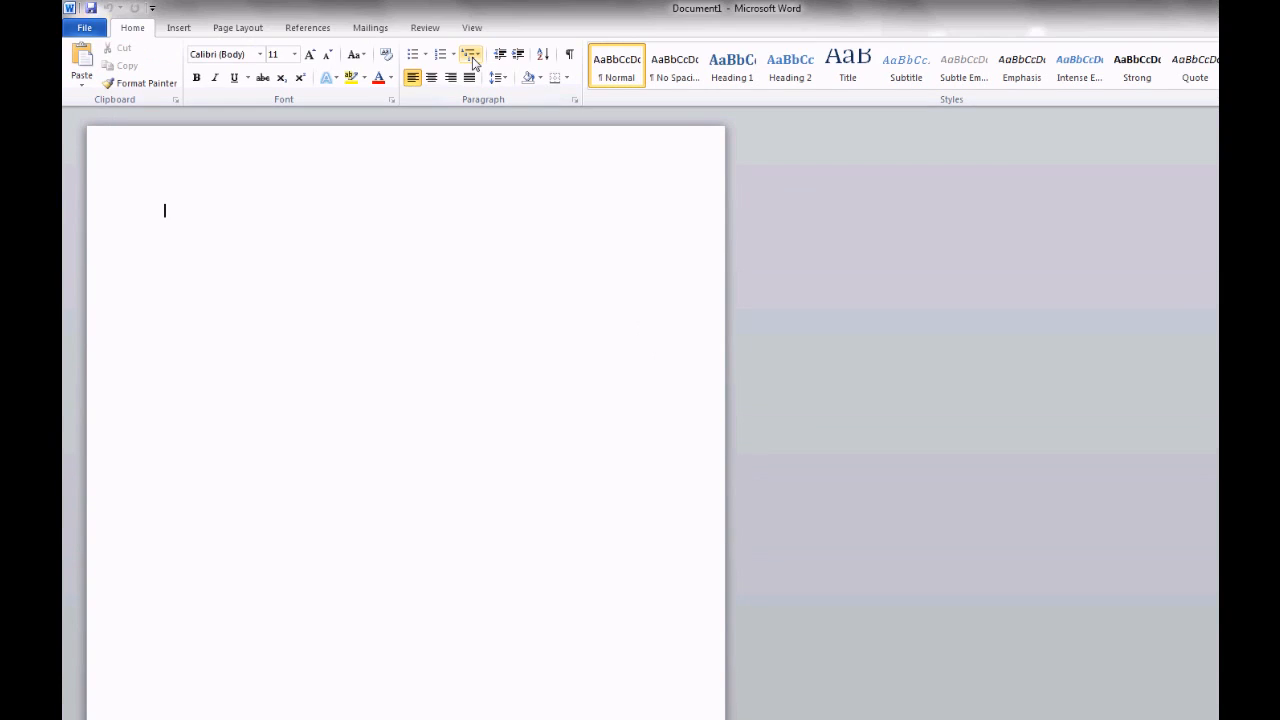
mouse_move(728, 48)
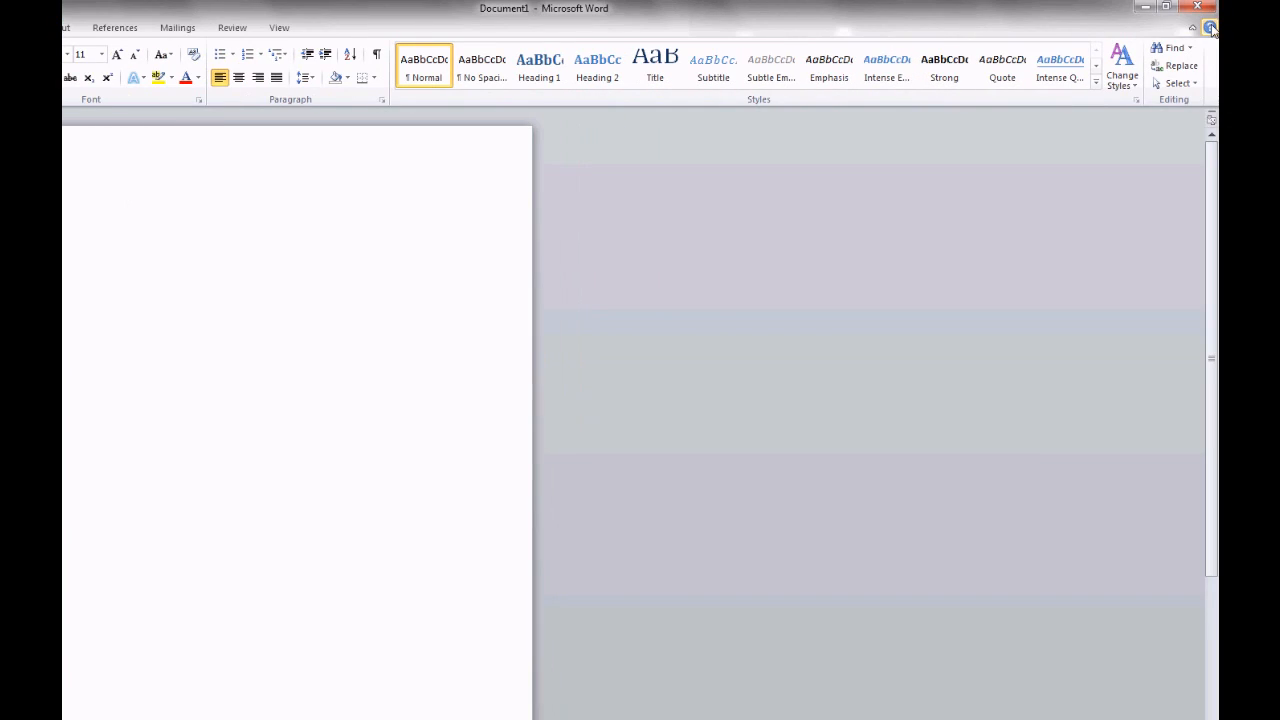
mouse_move(1196, 28)
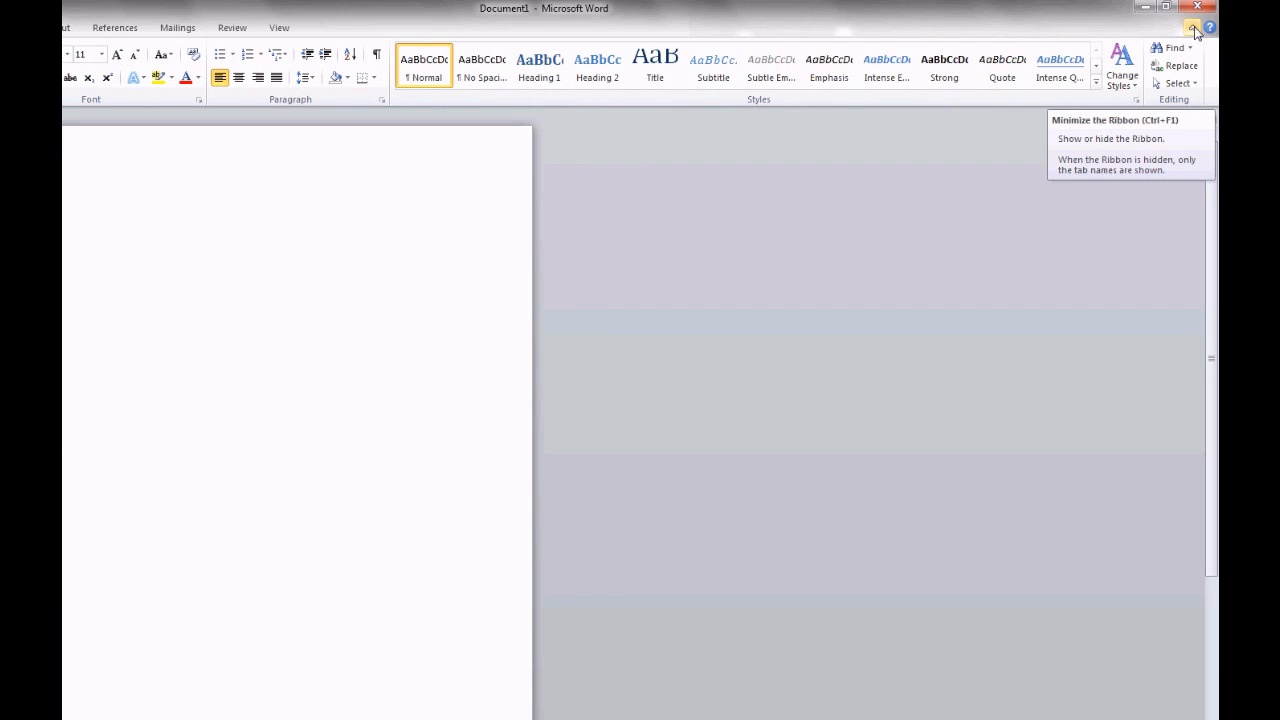
mouse_move(1072, 20)
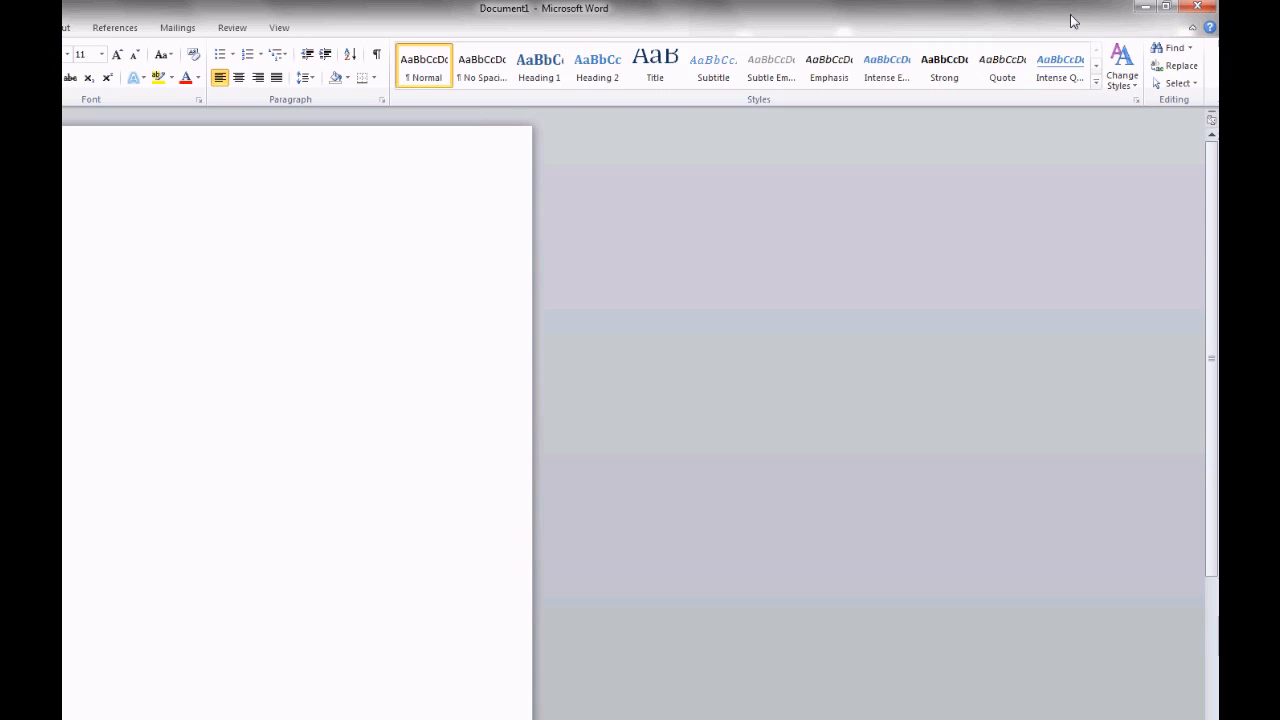
left_click(84, 28)
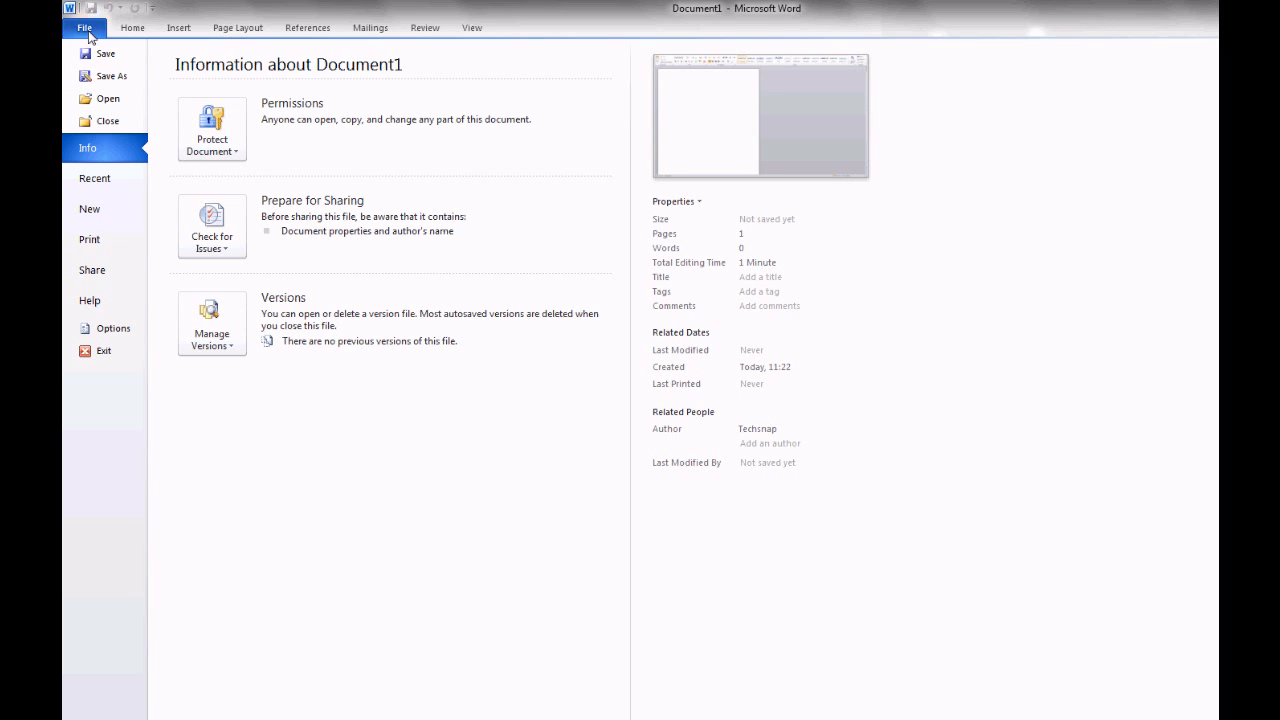
mouse_move(112, 248)
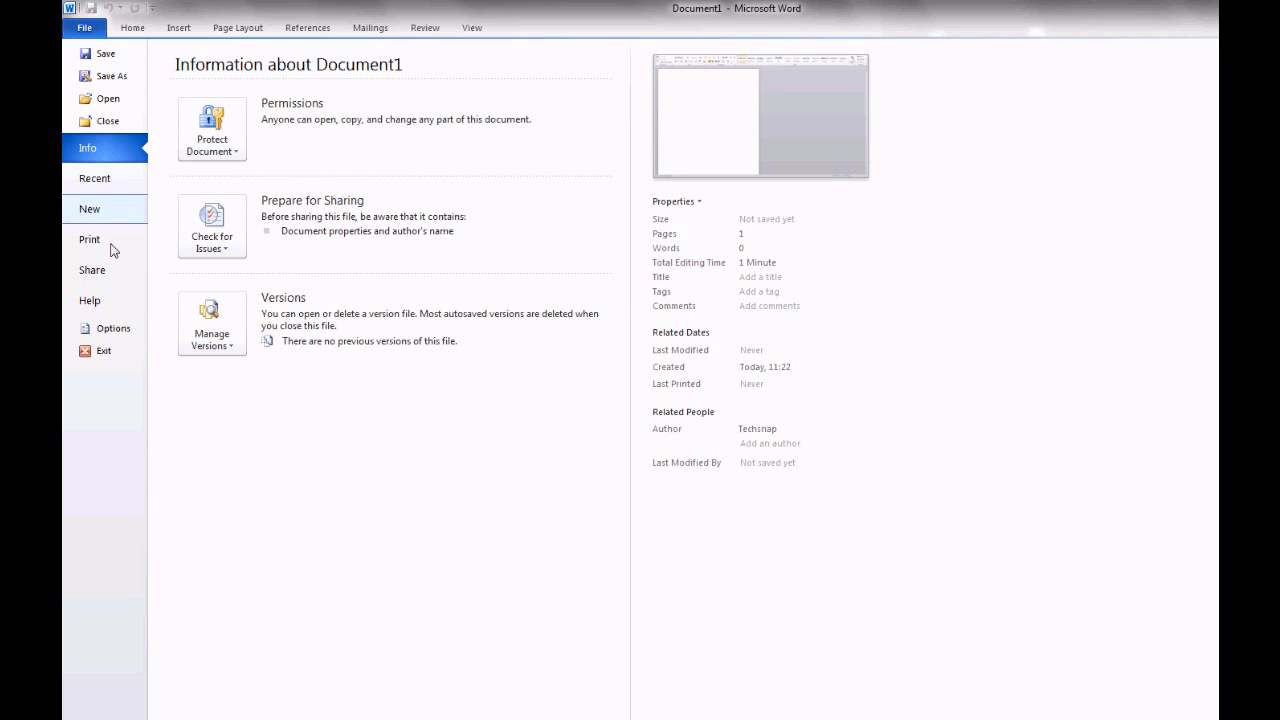
View the File > Help page showing Office Professional 2010 activated with version details
left_click(88, 300)
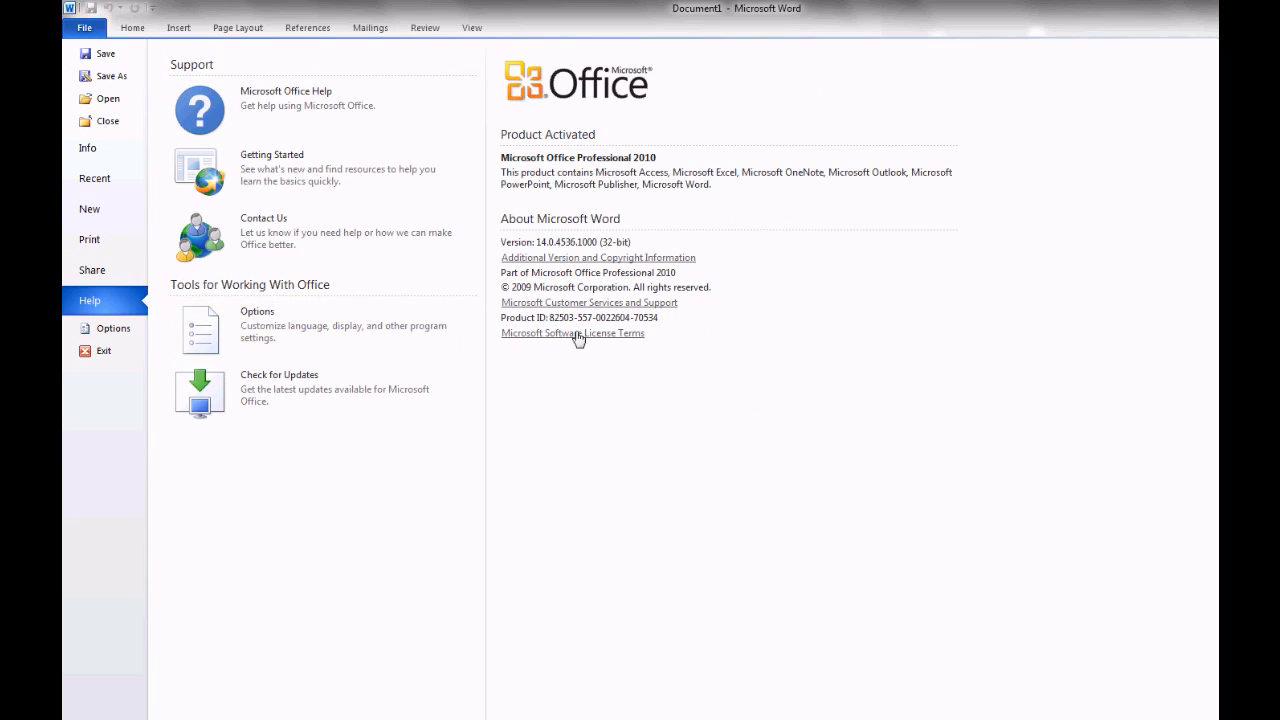
mouse_move(524, 242)
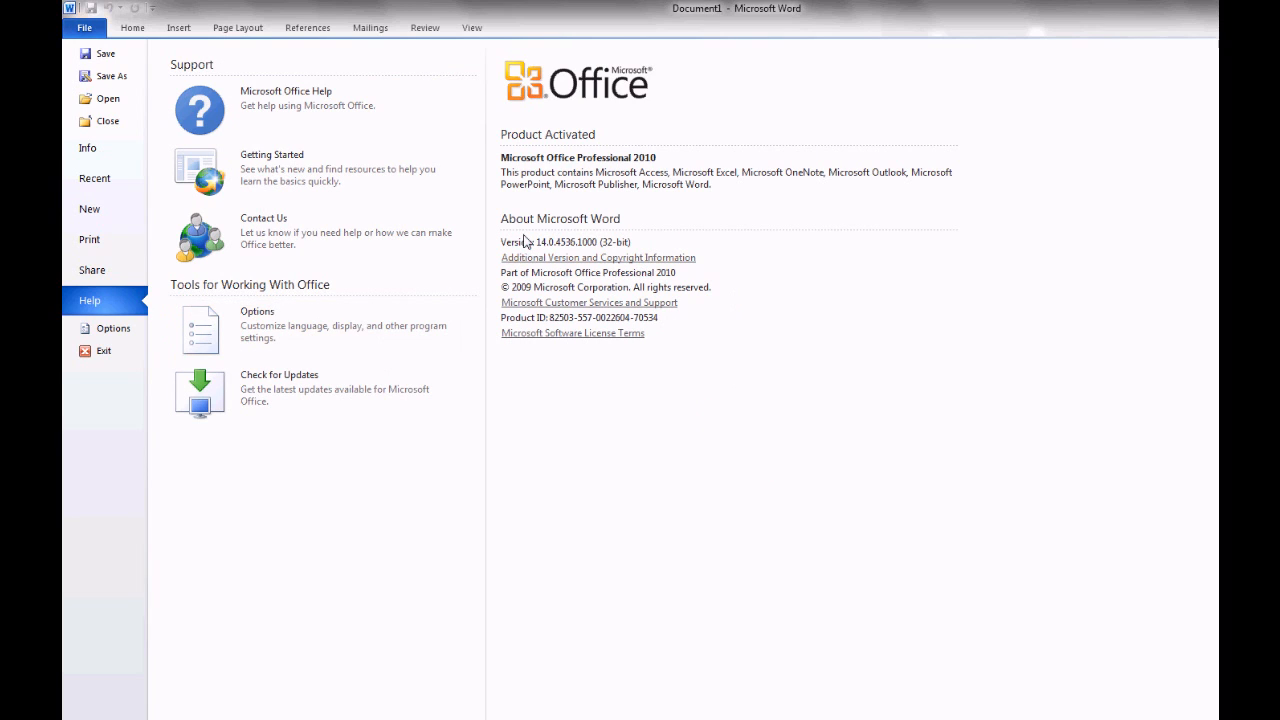
mouse_move(544, 250)
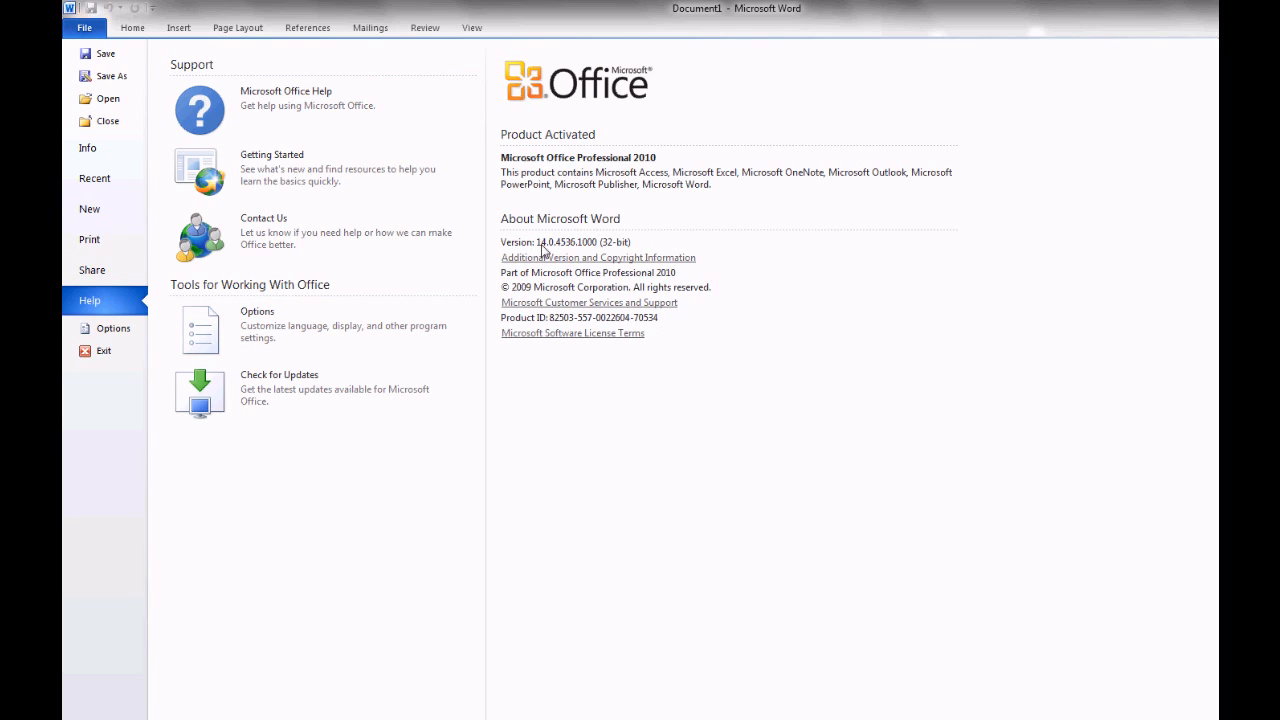
mouse_move(678, 318)
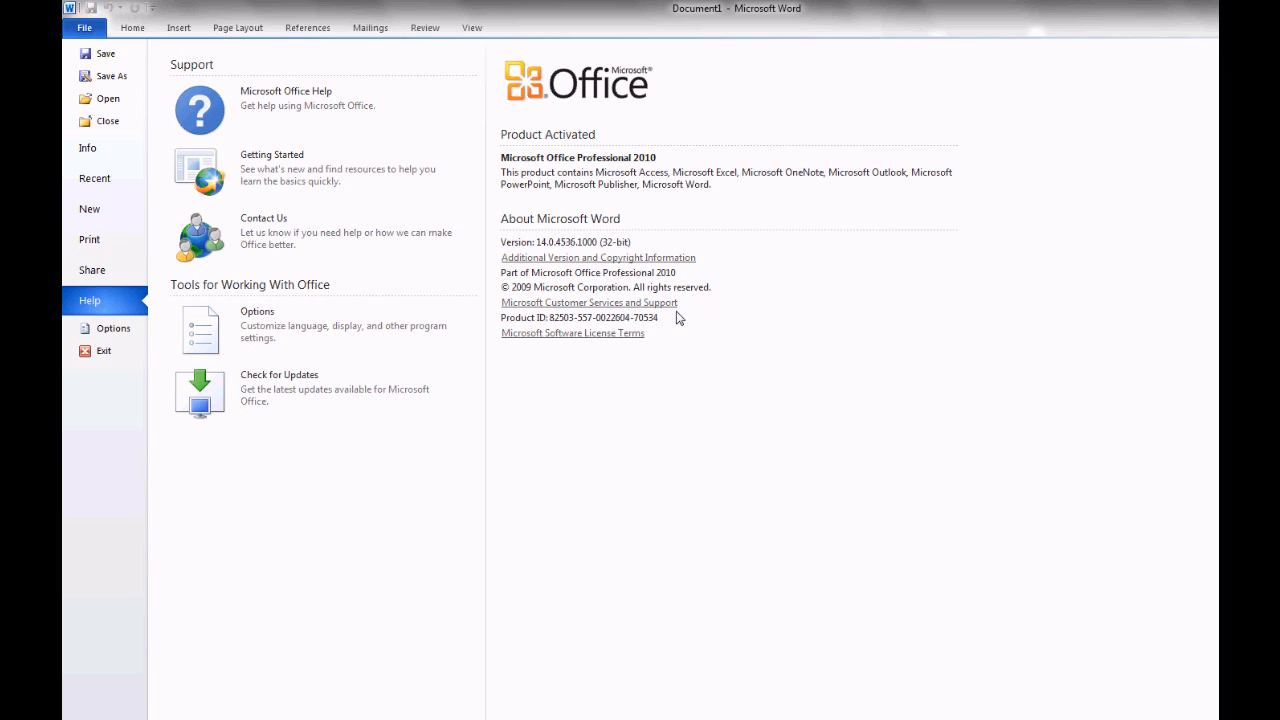
mouse_move(104, 350)
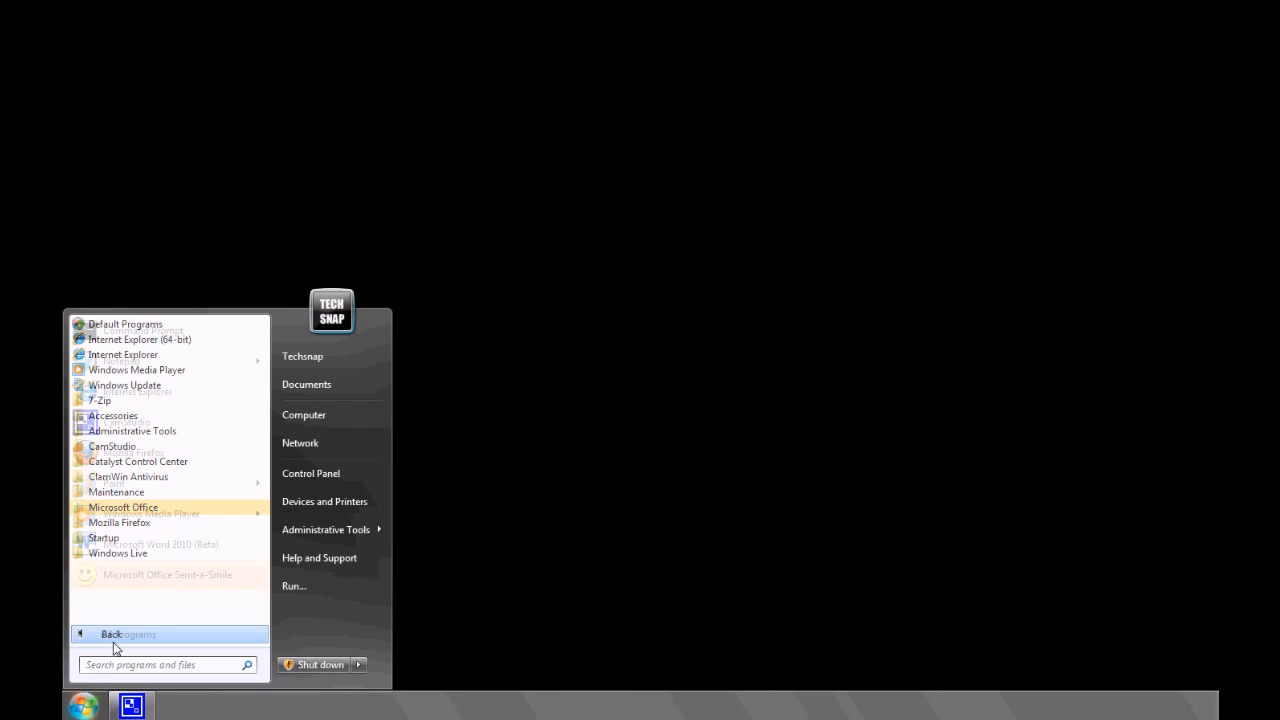
Launch Publisher 2010 (Beta) from the Office group and start a Blank A4 (Portrait) publication
left_click(122, 508)
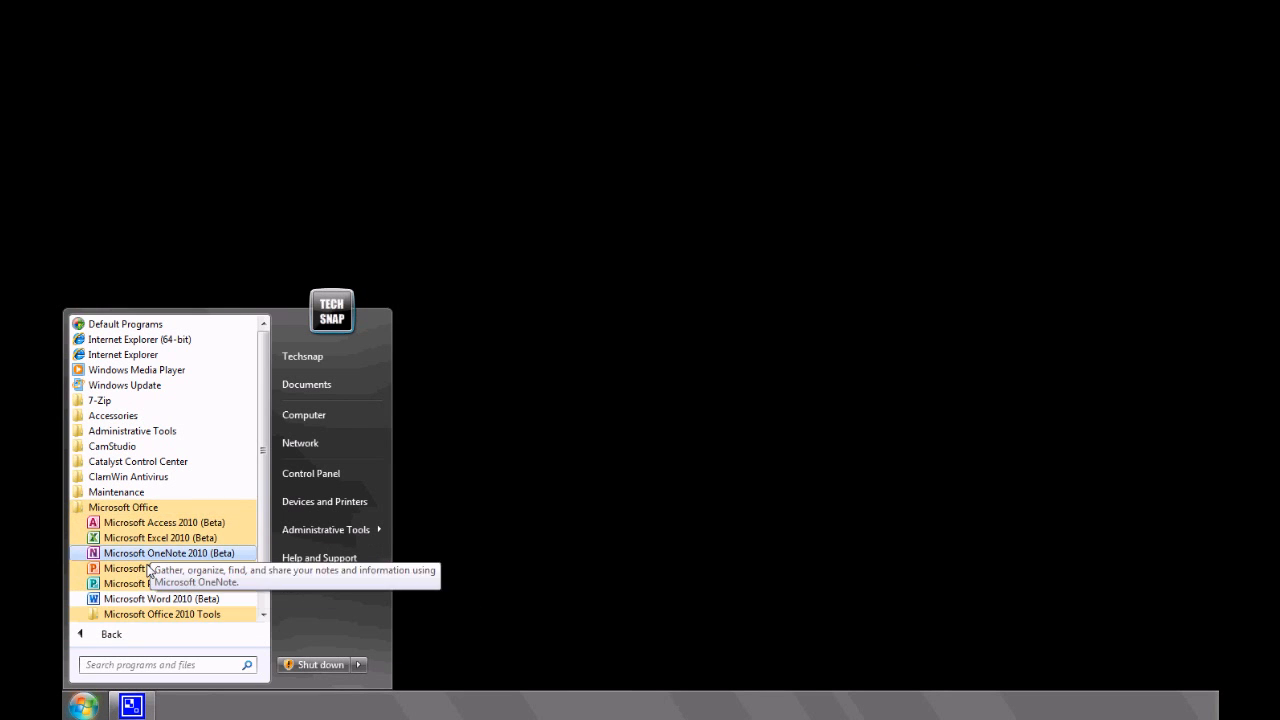
left_click(124, 584)
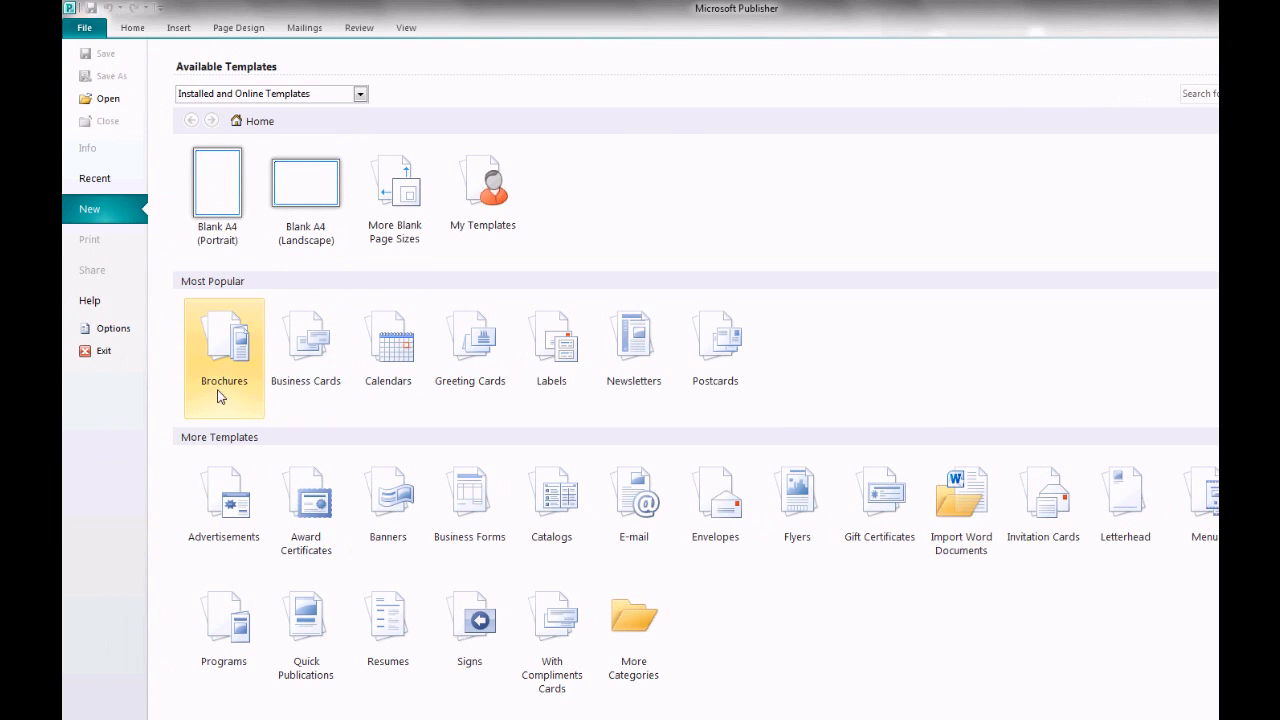
left_click(216, 182)
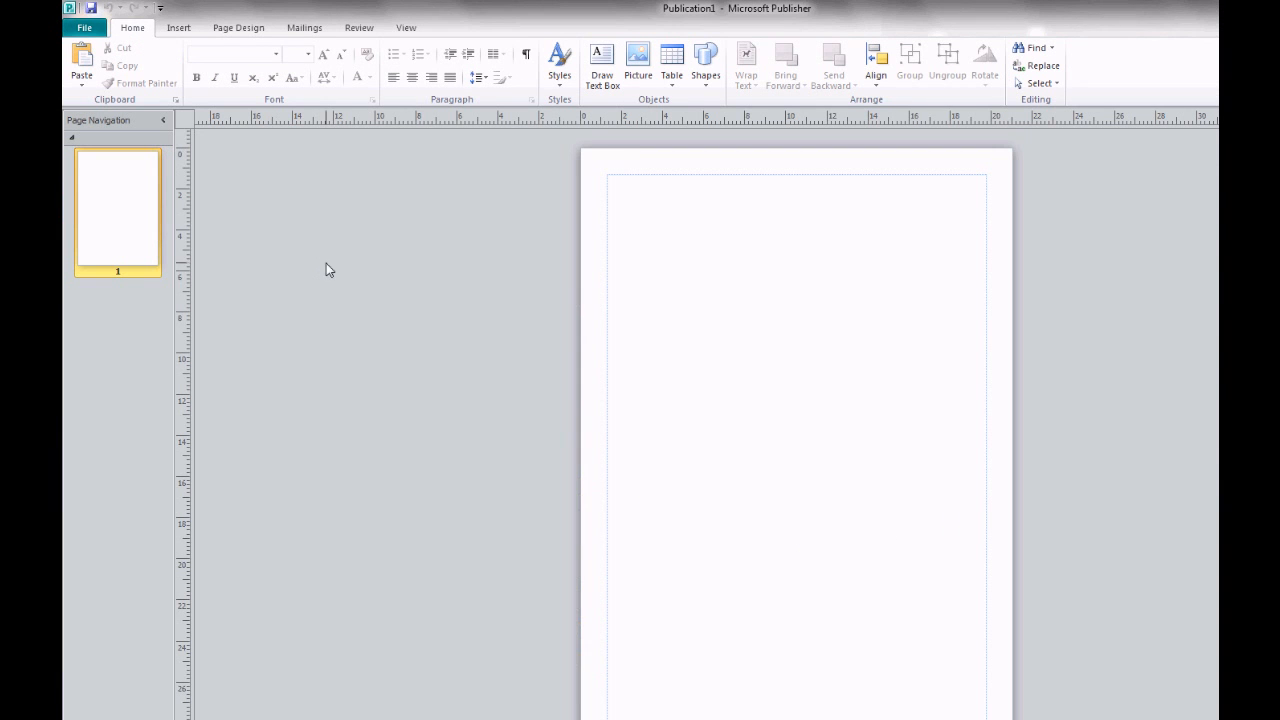
left_click_drag(650, 270, 732, 348)
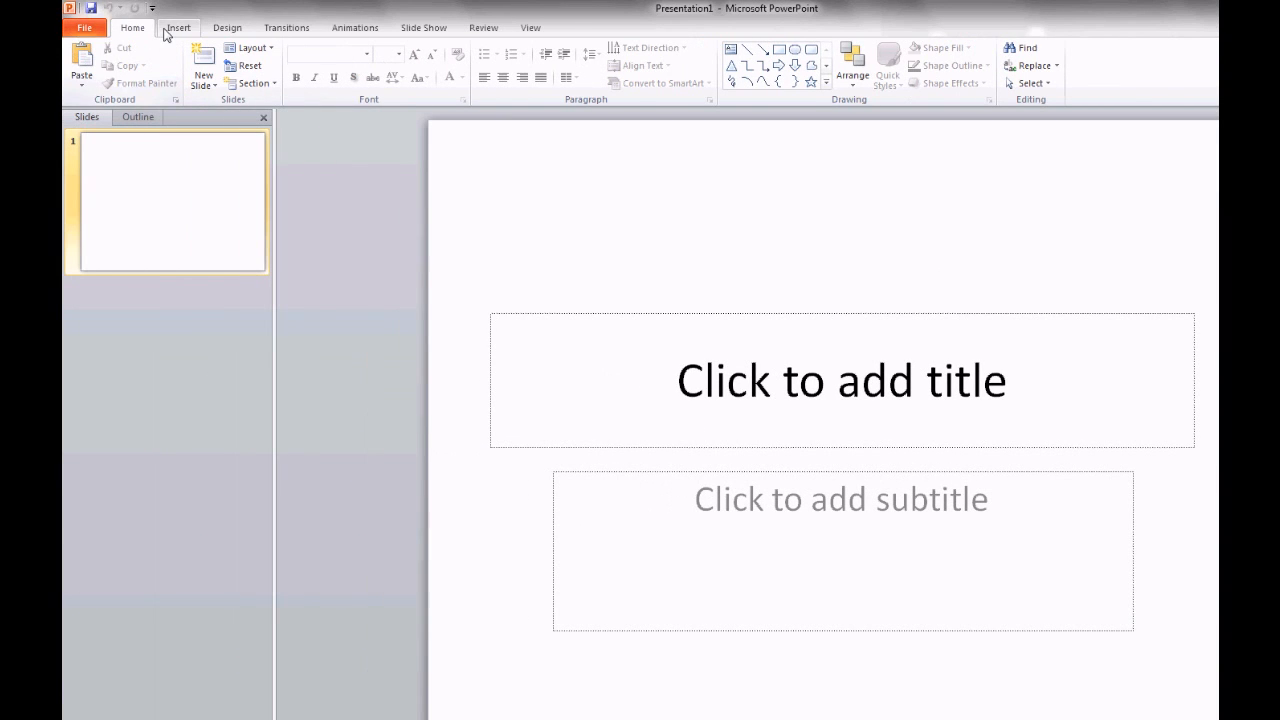
Browse the Design and Review ribbons, view Presentation1's Info page and exit PowerPoint
left_click(228, 28)
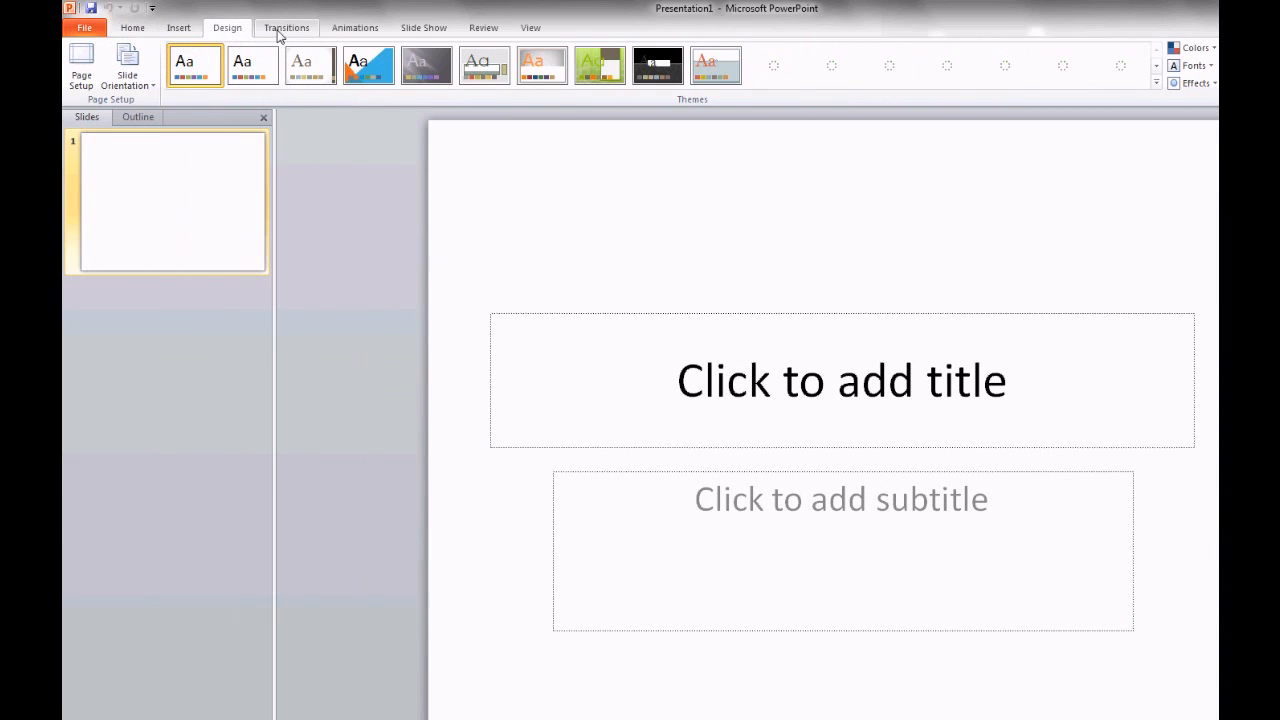
left_click(356, 28)
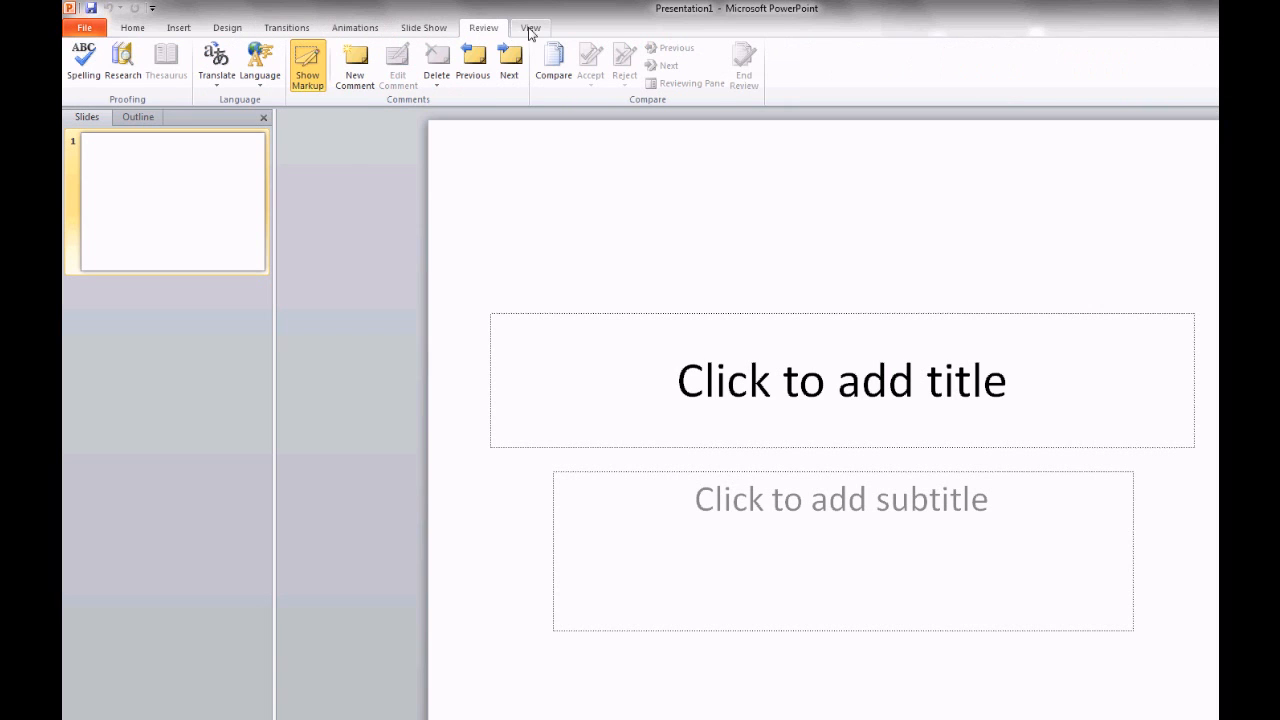
left_click(84, 28)
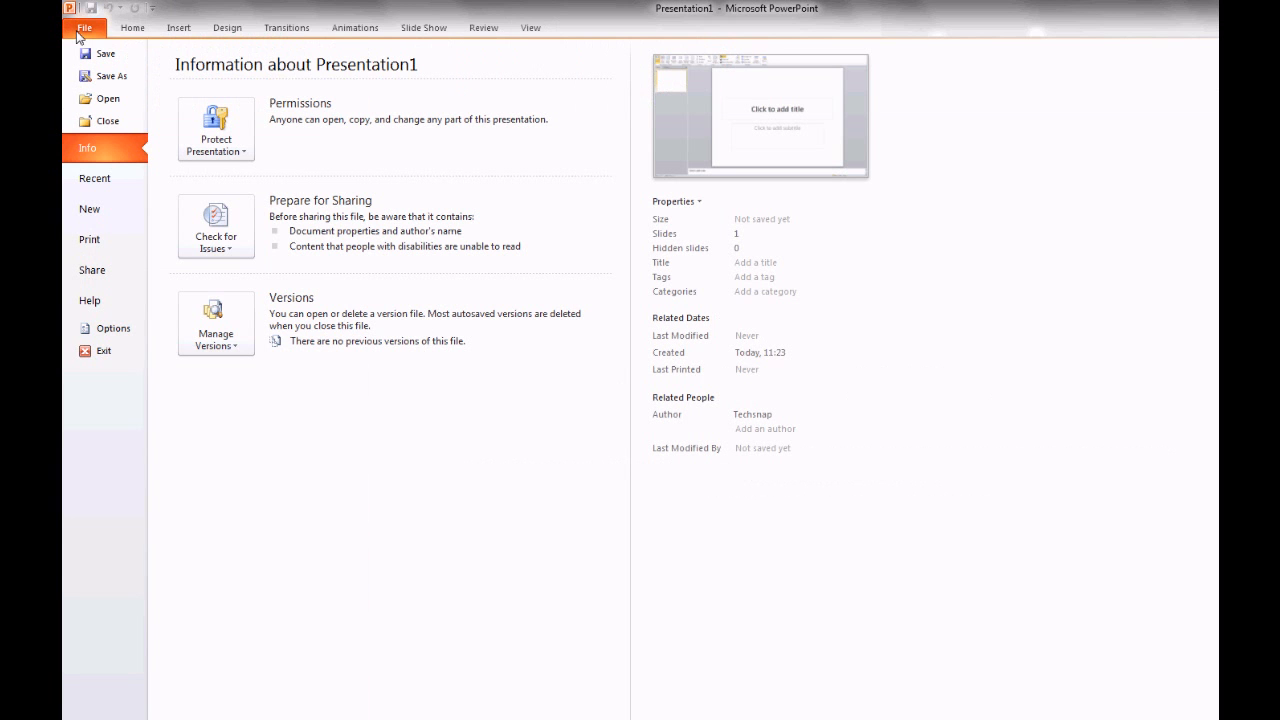
left_click(104, 350)
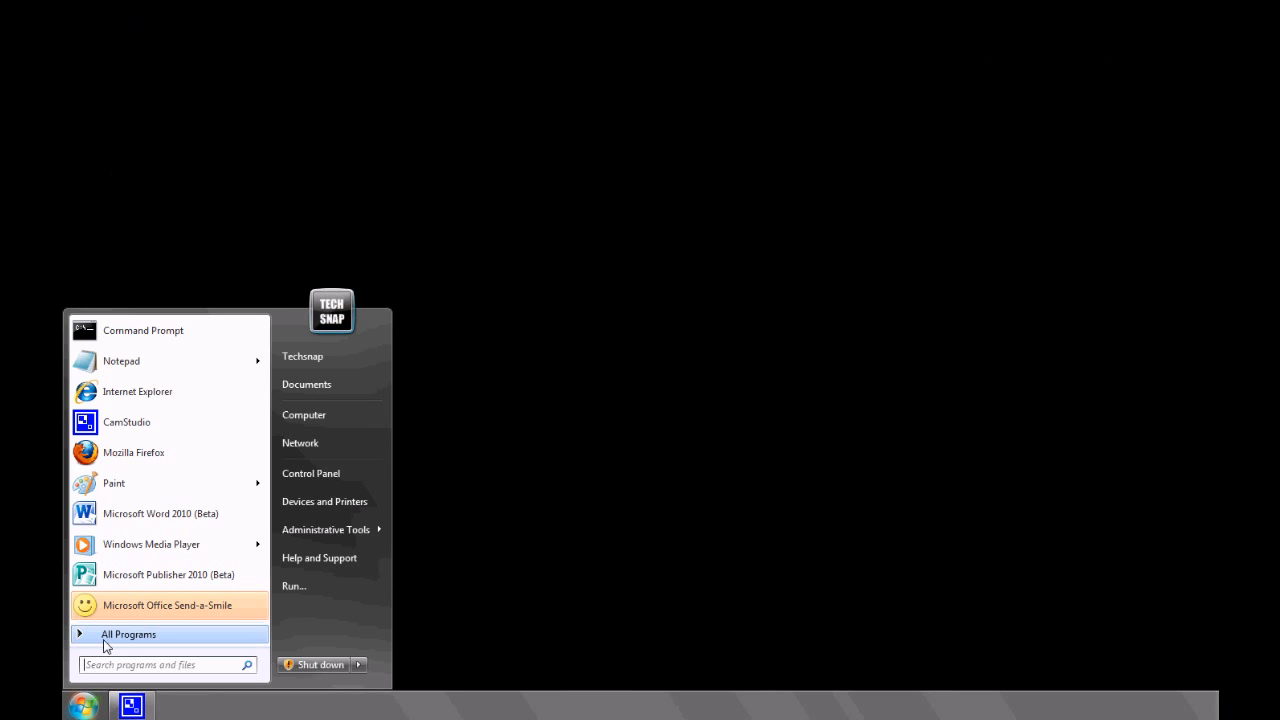
Launch OneNote 2010 (Beta), scroll through the welcome notebook page and close OneNote
left_click(128, 634)
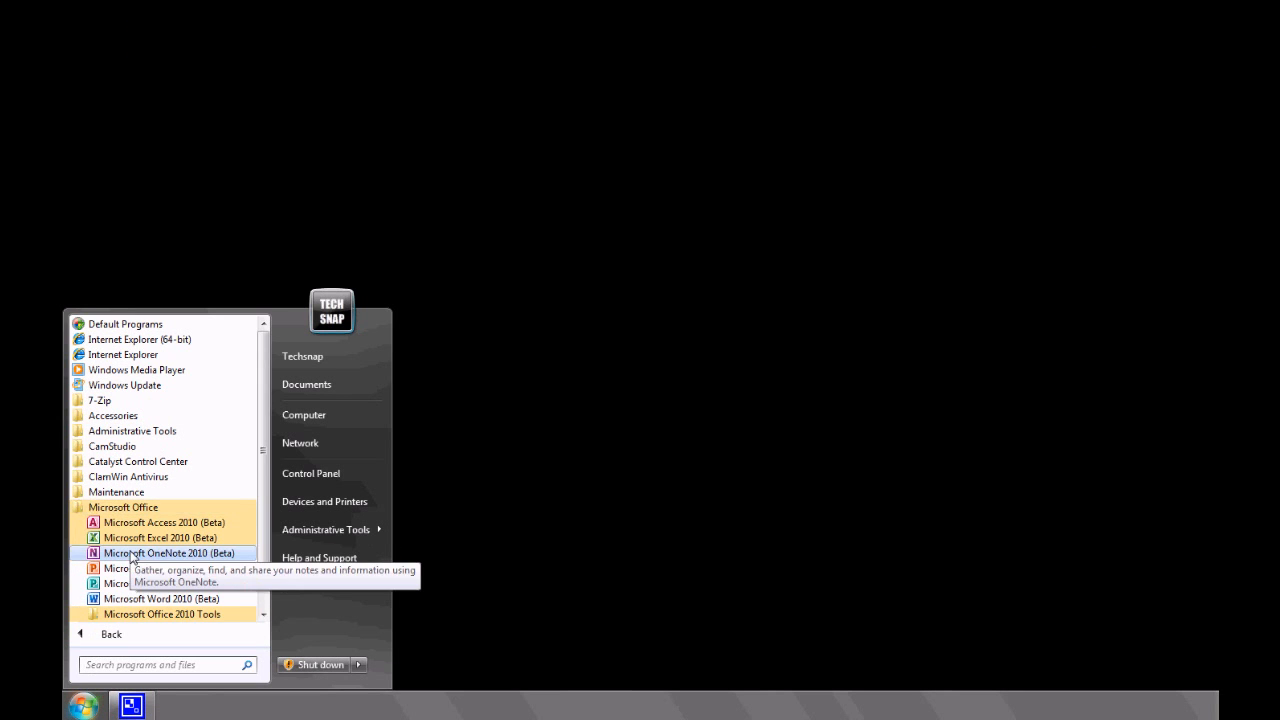
left_click(170, 552)
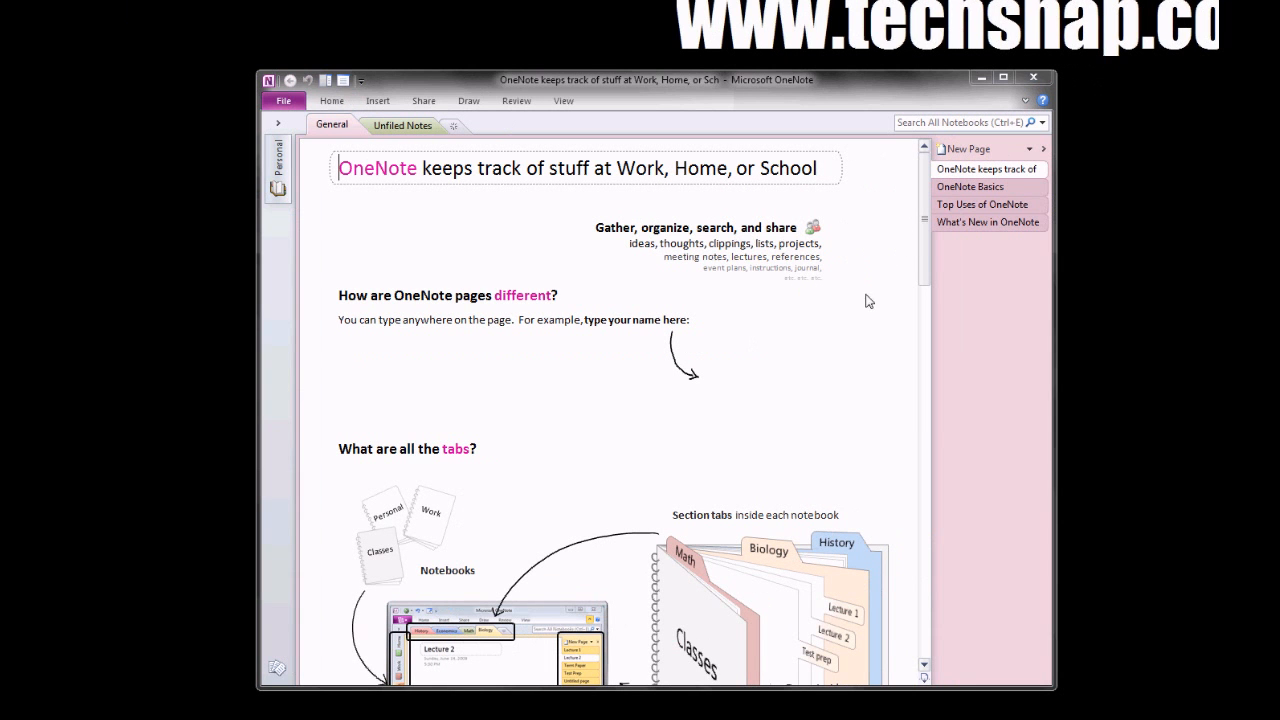
mouse_move(718, 228)
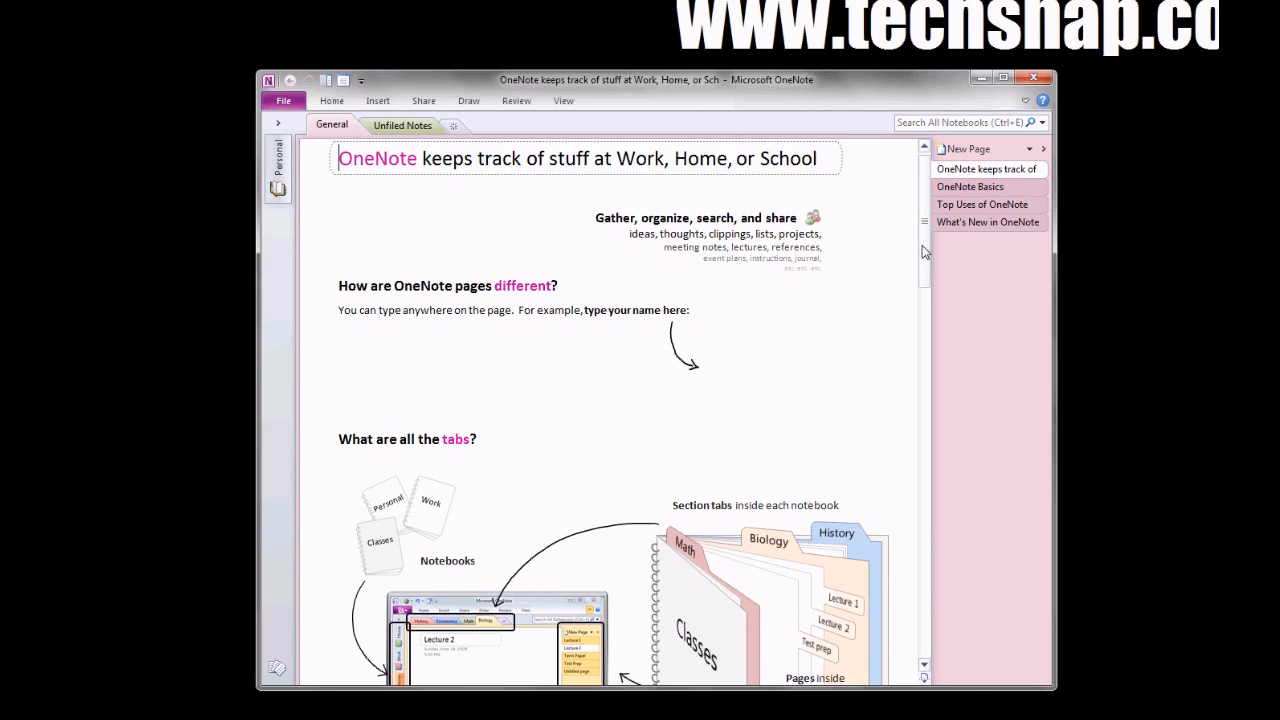
scroll("down", 3)
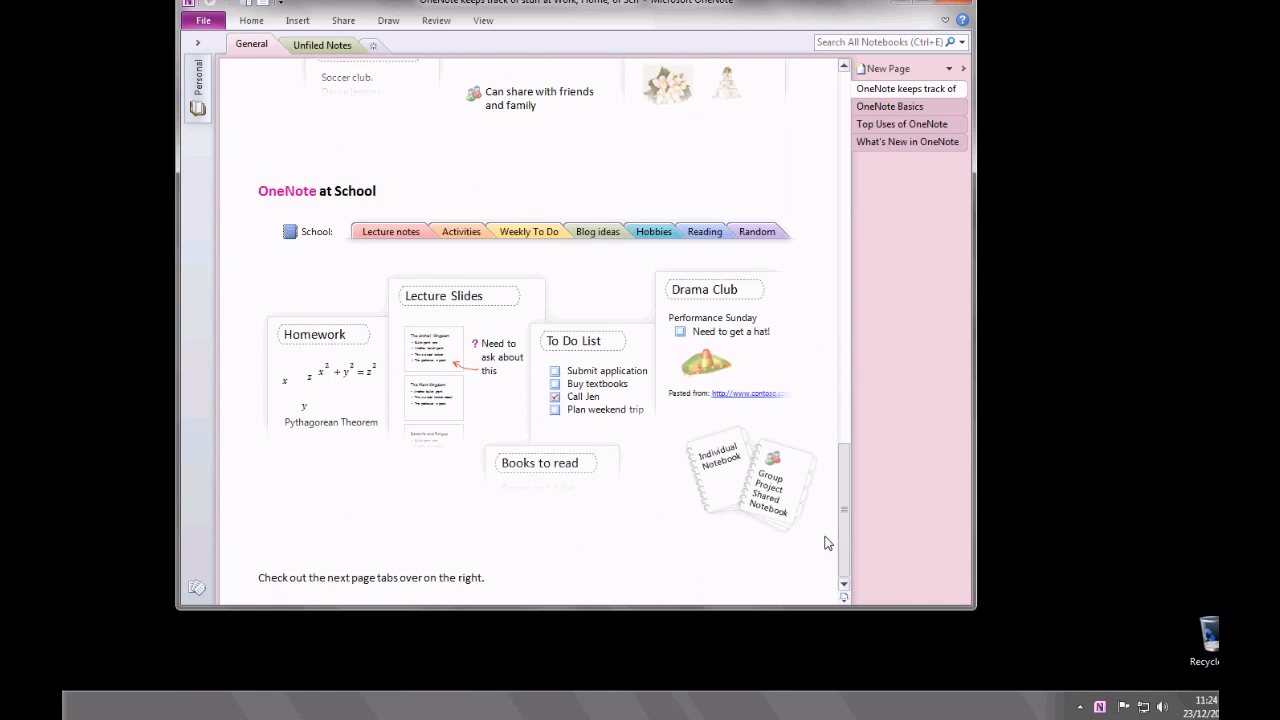
left_click(888, 226)
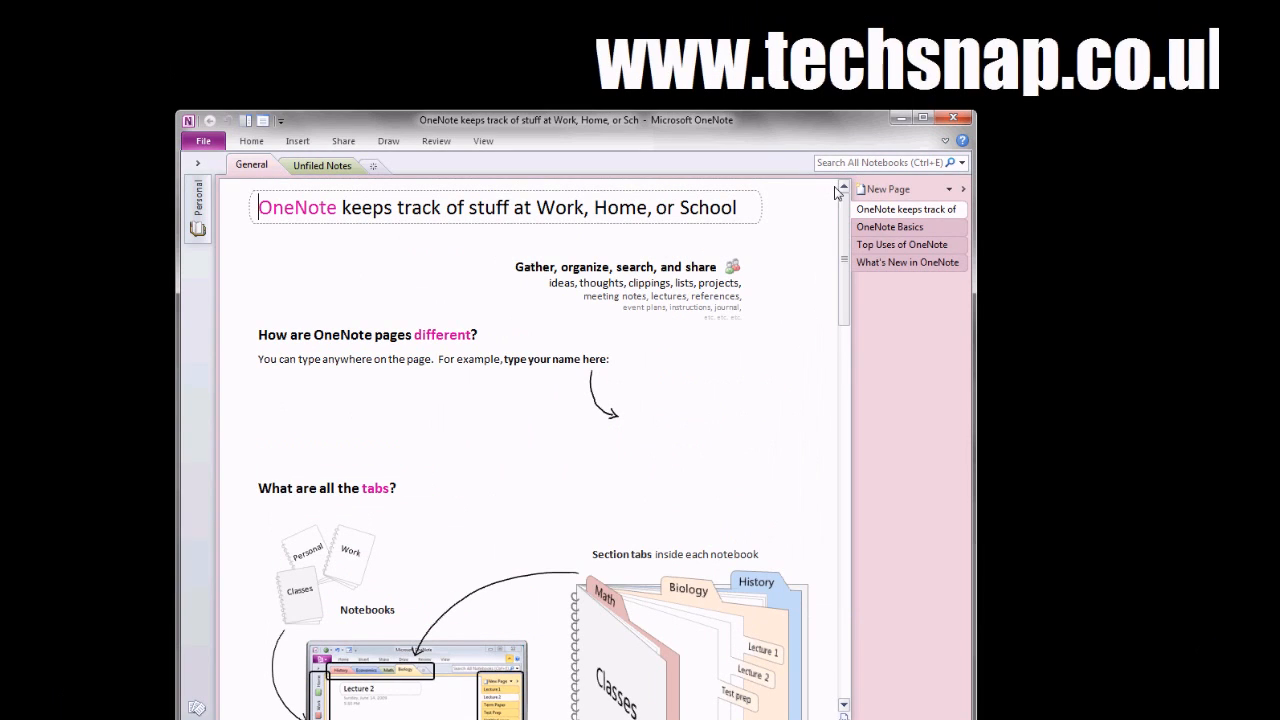
left_click(84, 704)
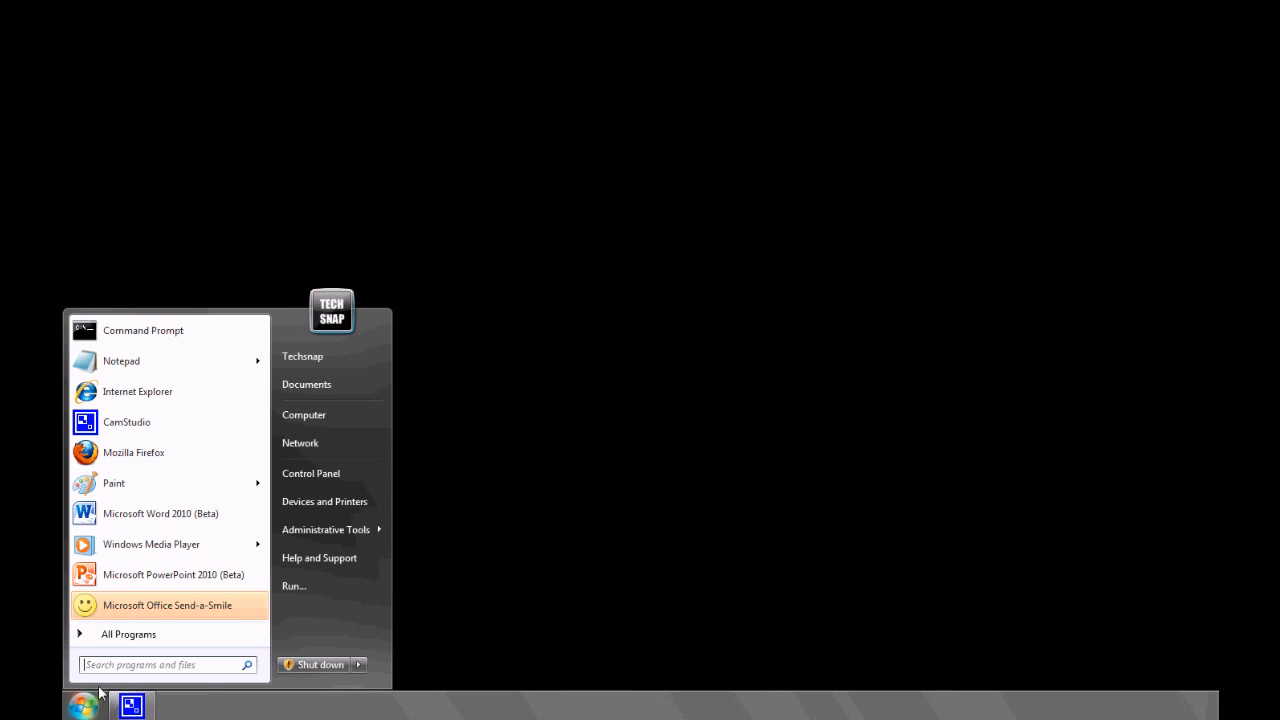
Launch Excel 2010 (Beta) from the Office group, showing a blank Book1 workbook
left_click(128, 634)
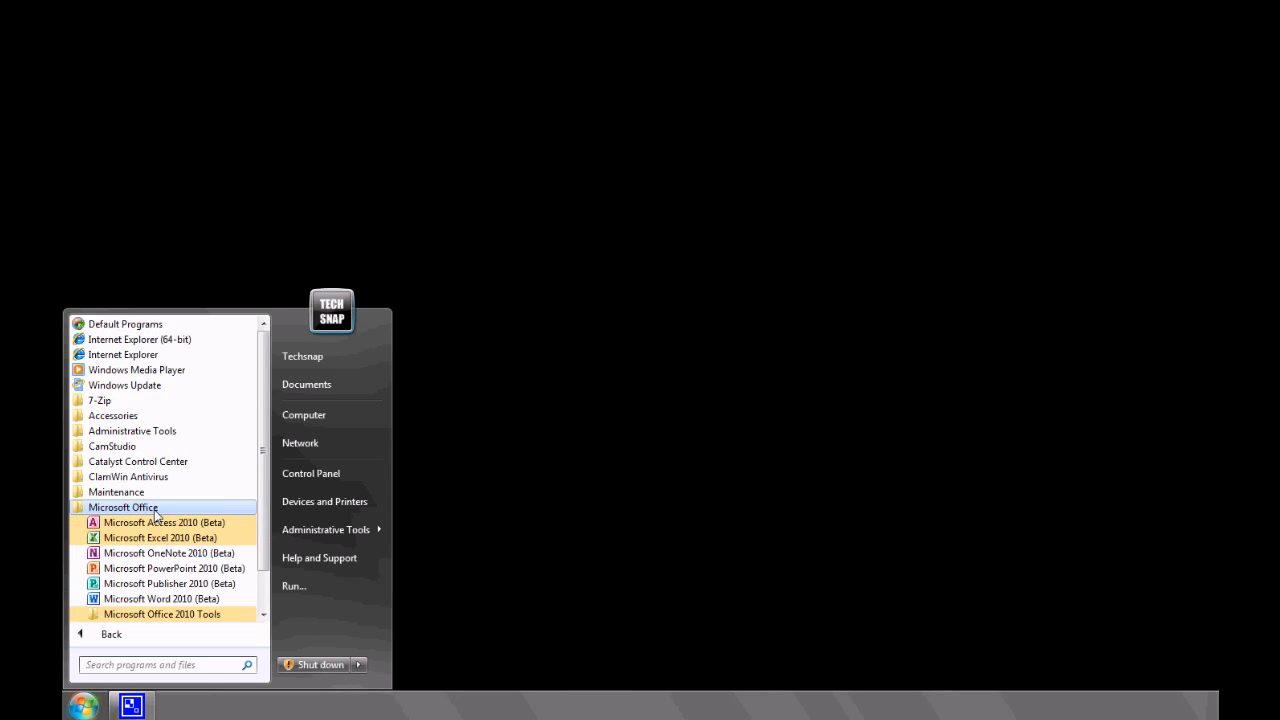
left_click(160, 536)
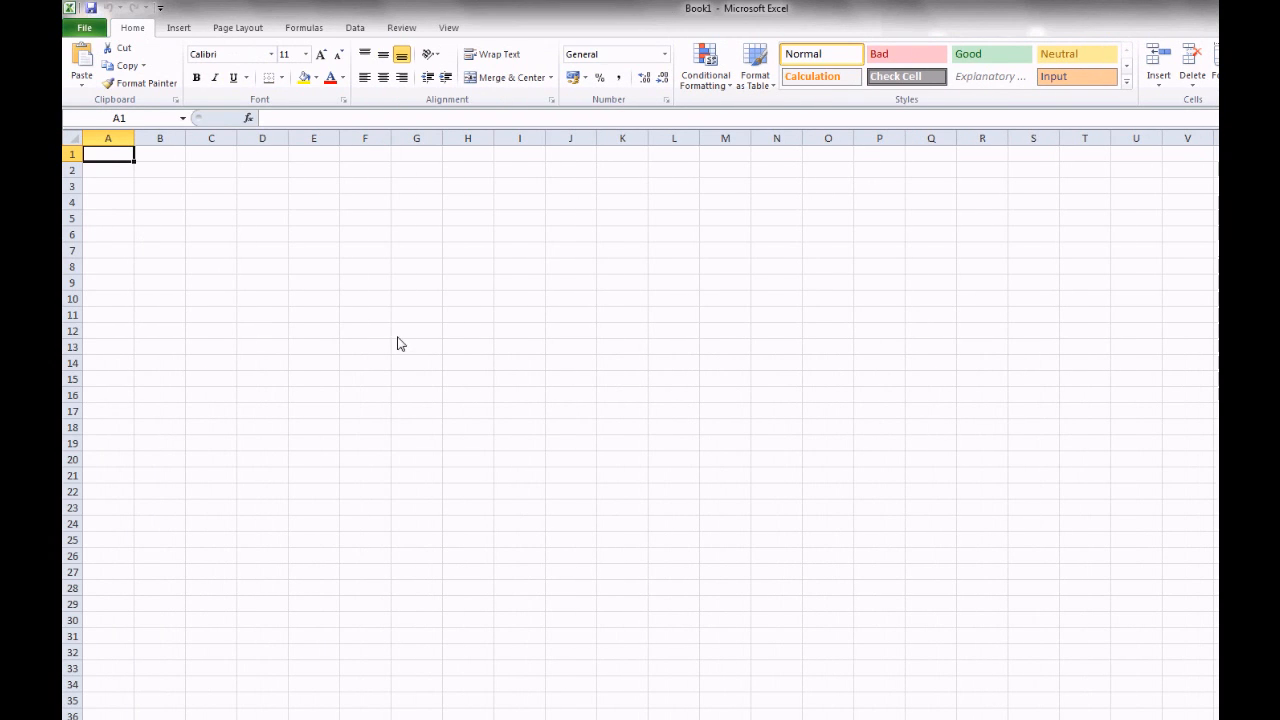
mouse_move(428, 448)
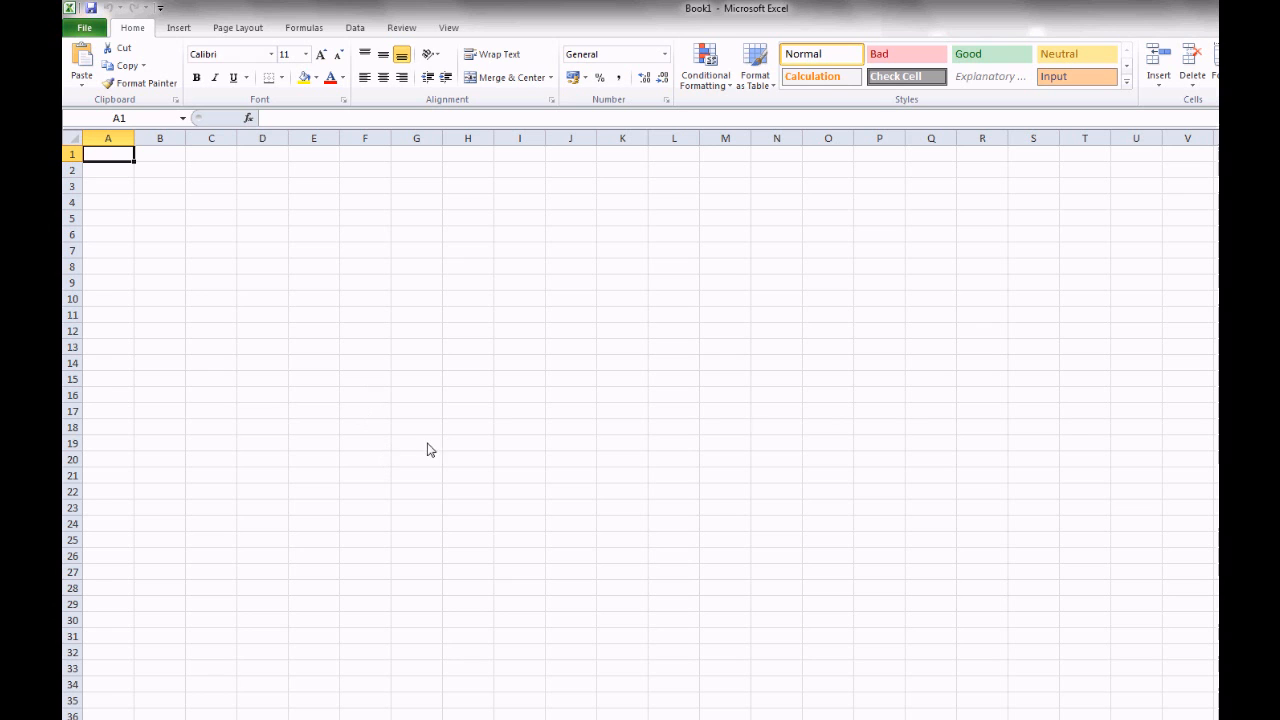
mouse_move(584, 384)
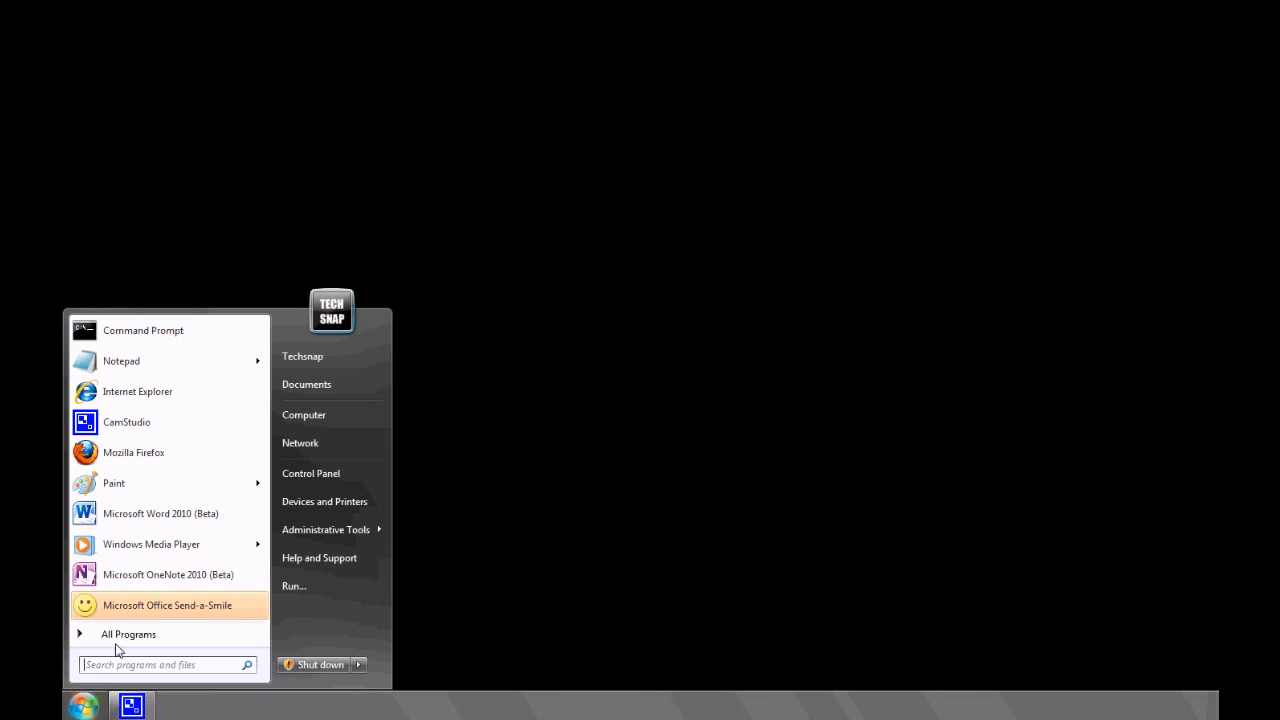
Launch Access 2010 (Beta) and create a blank Database1 with an empty Table1
left_click(128, 634)
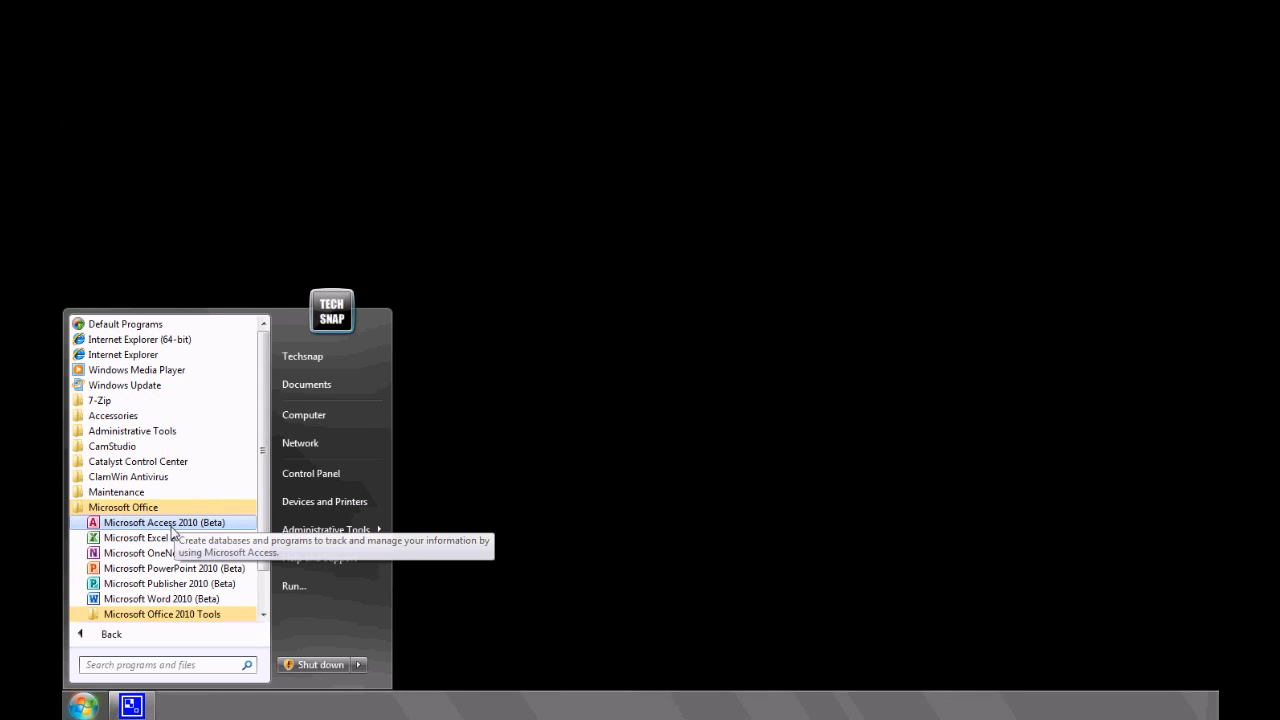
left_click(164, 522)
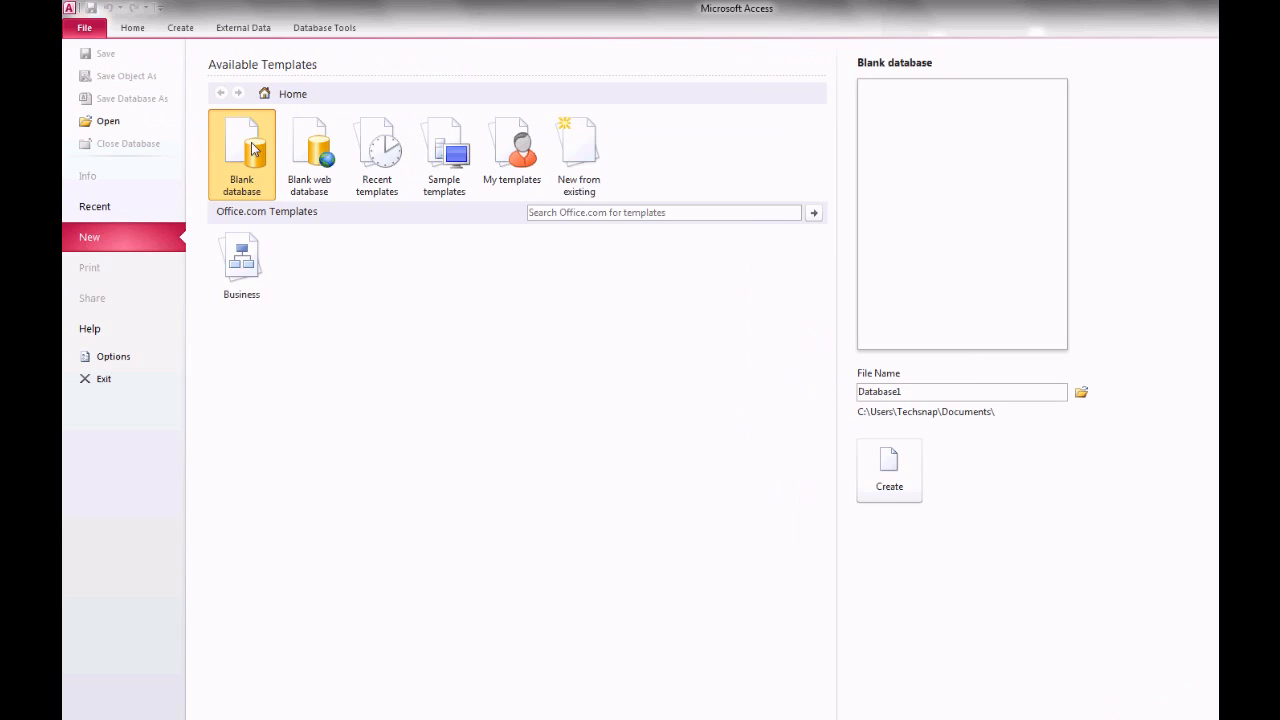
left_click(888, 486)
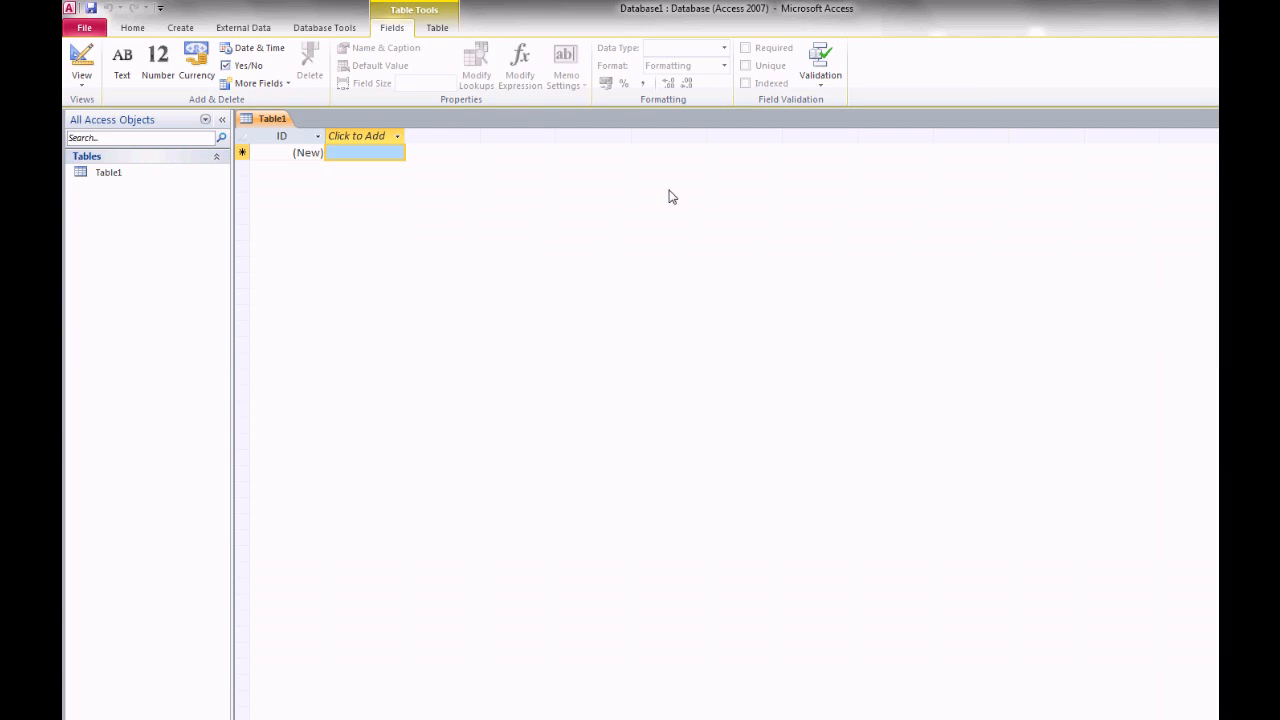
mouse_move(464, 30)
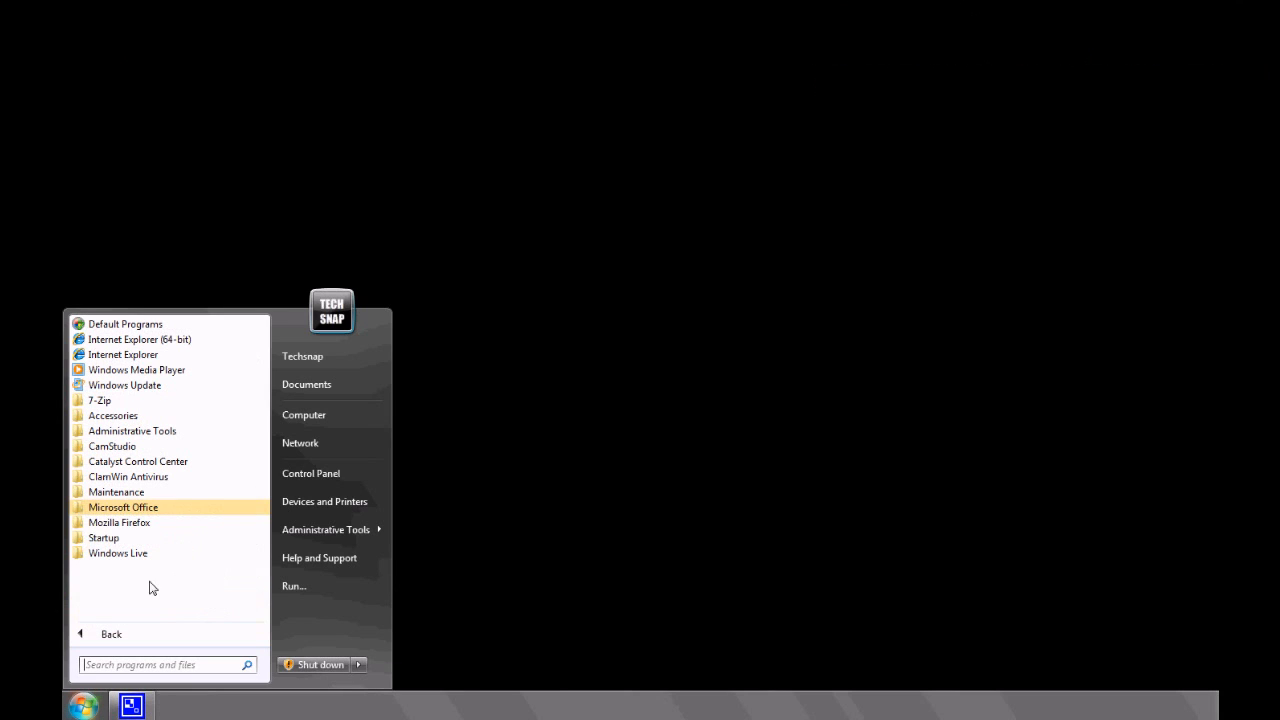
Launch Microsoft Office Send-a-Smile from the Microsoft Office 2010 Tools folder
left_click(124, 508)
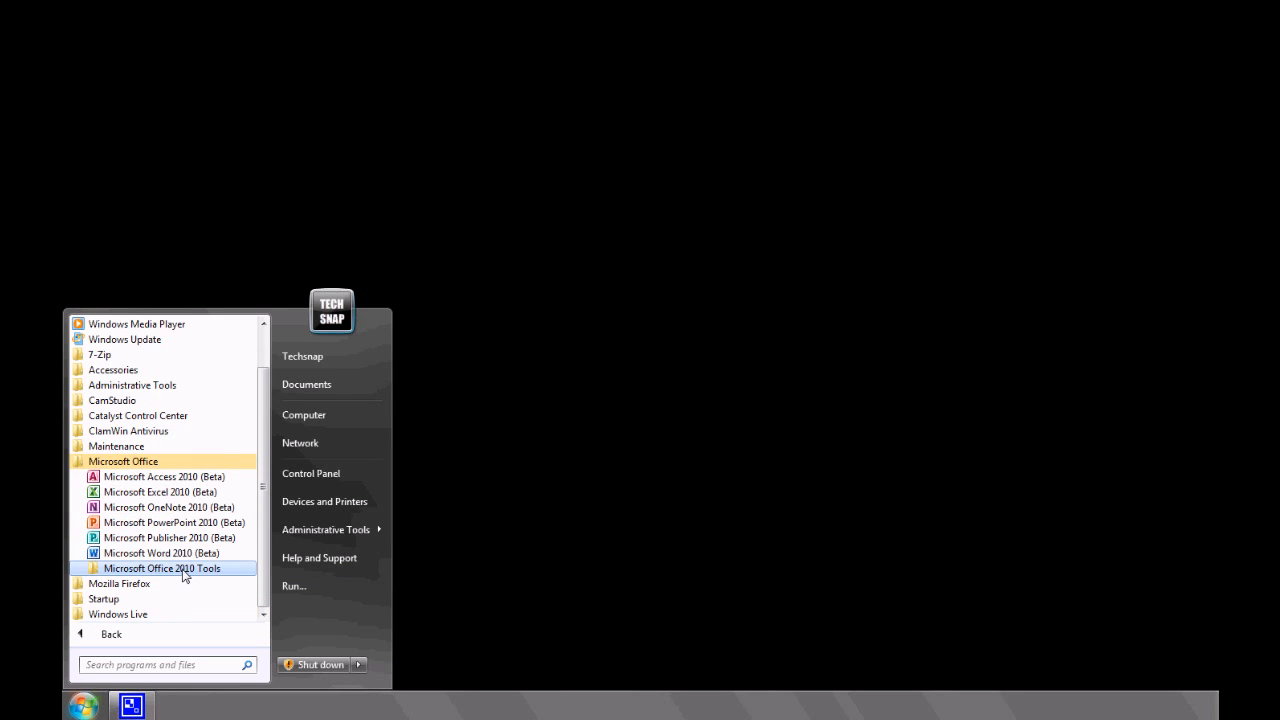
left_click(162, 568)
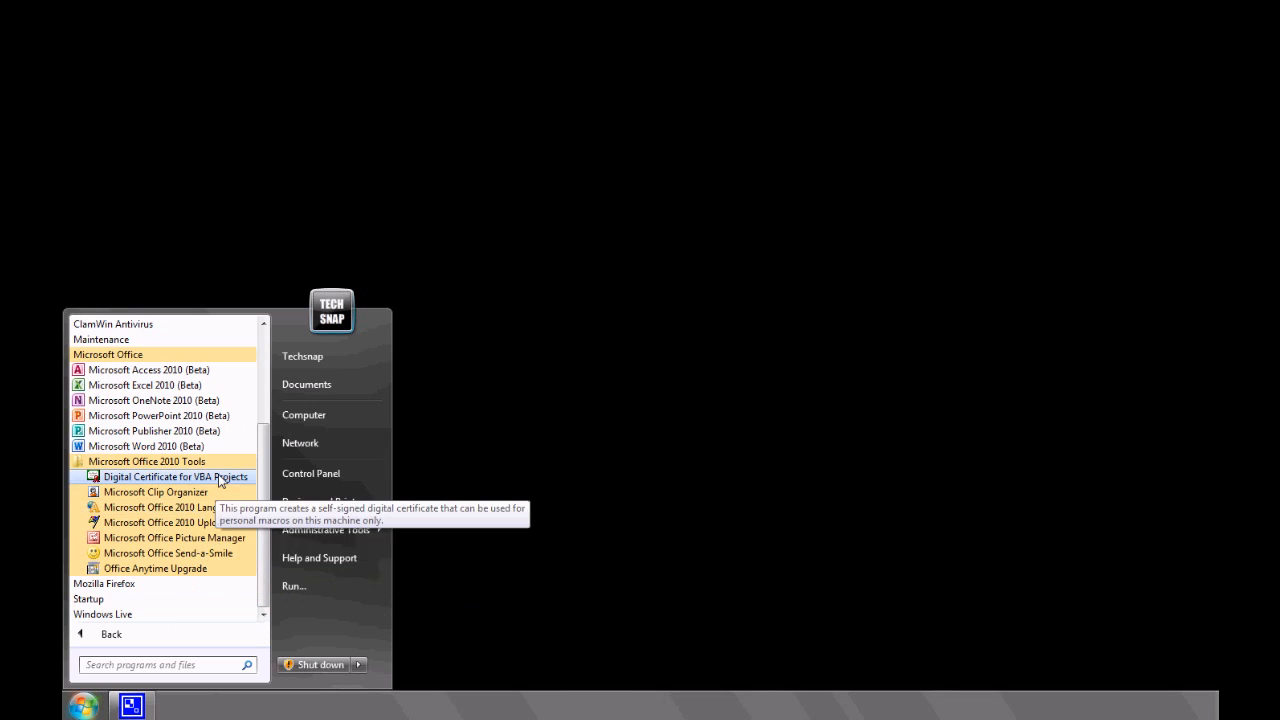
mouse_move(168, 552)
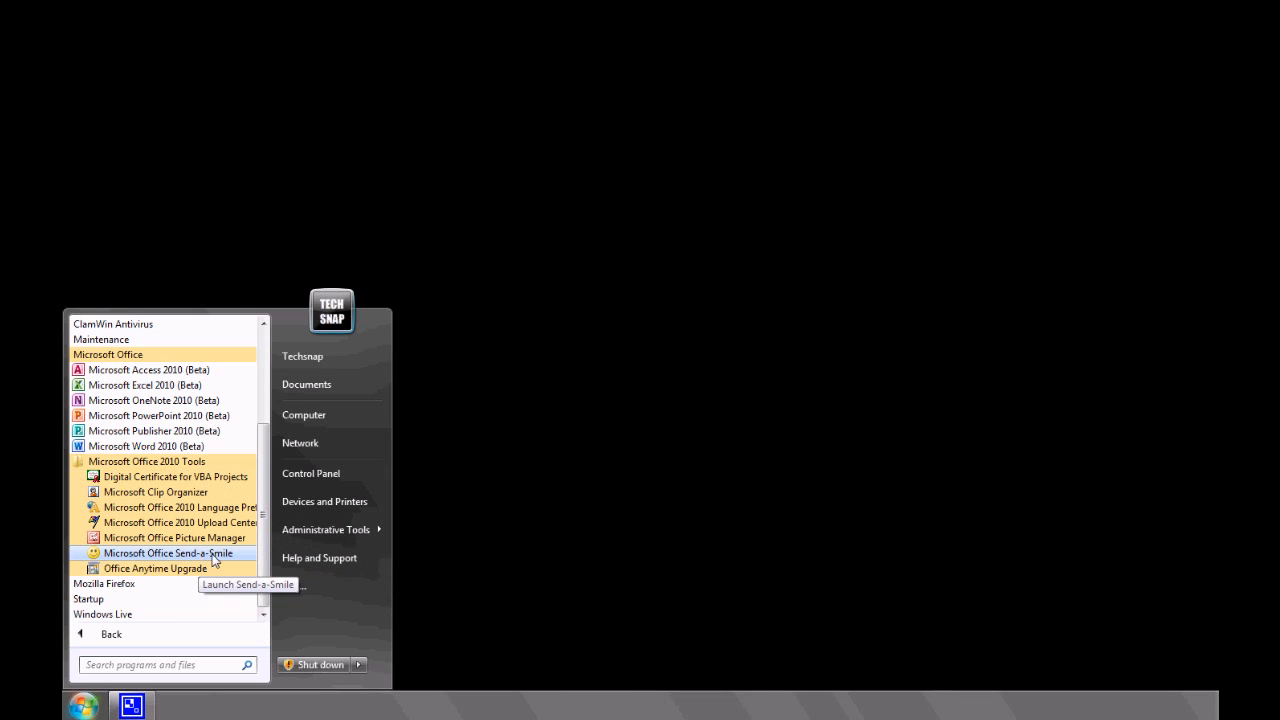
left_click(170, 552)
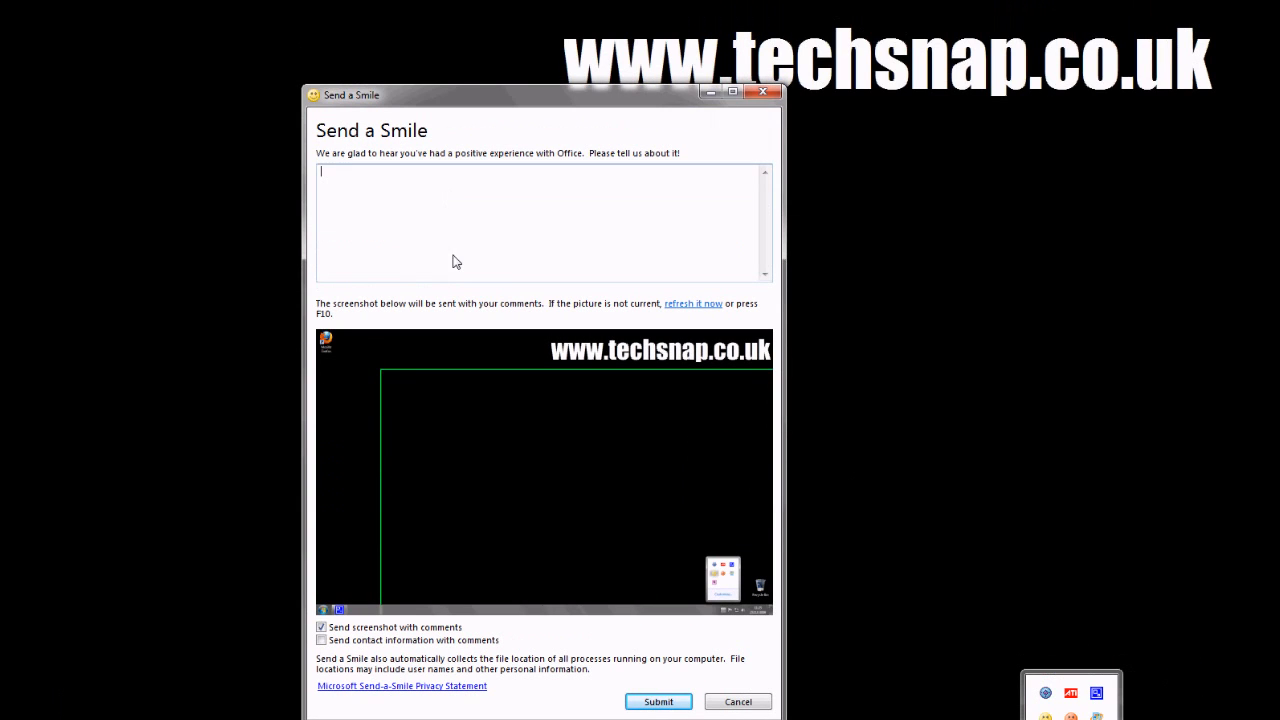
mouse_move(430, 228)
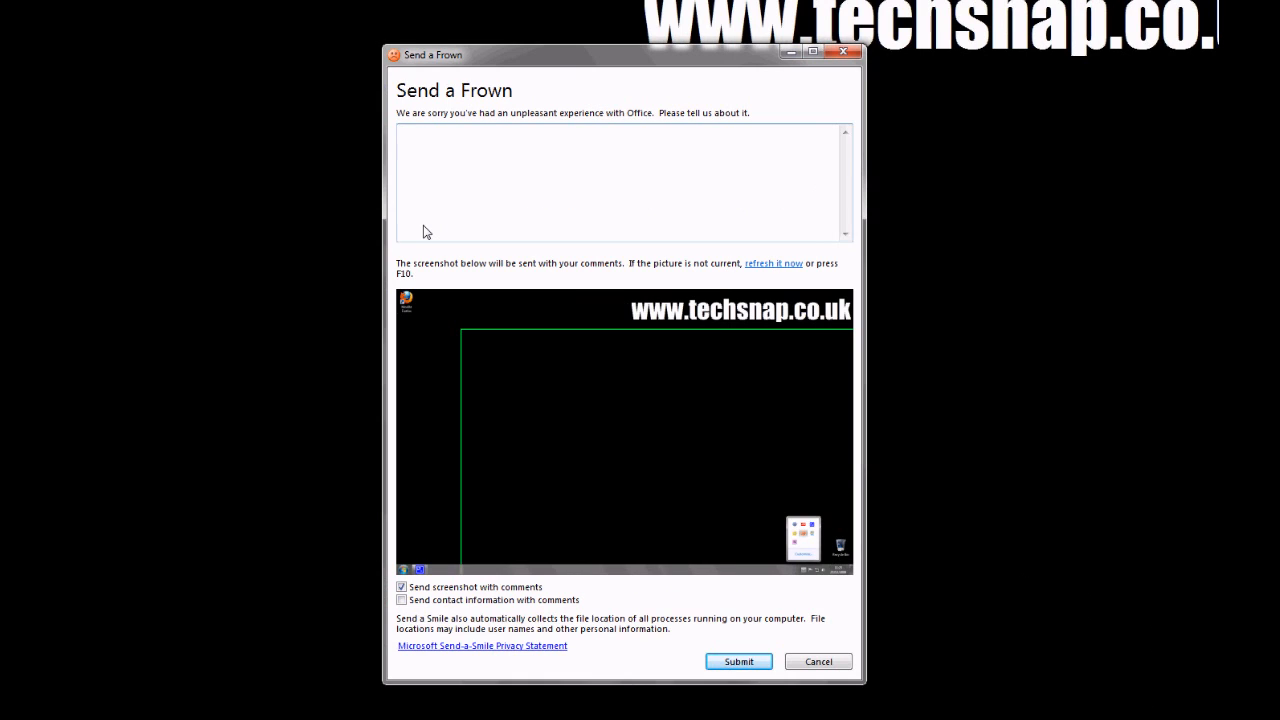
mouse_move(480, 238)
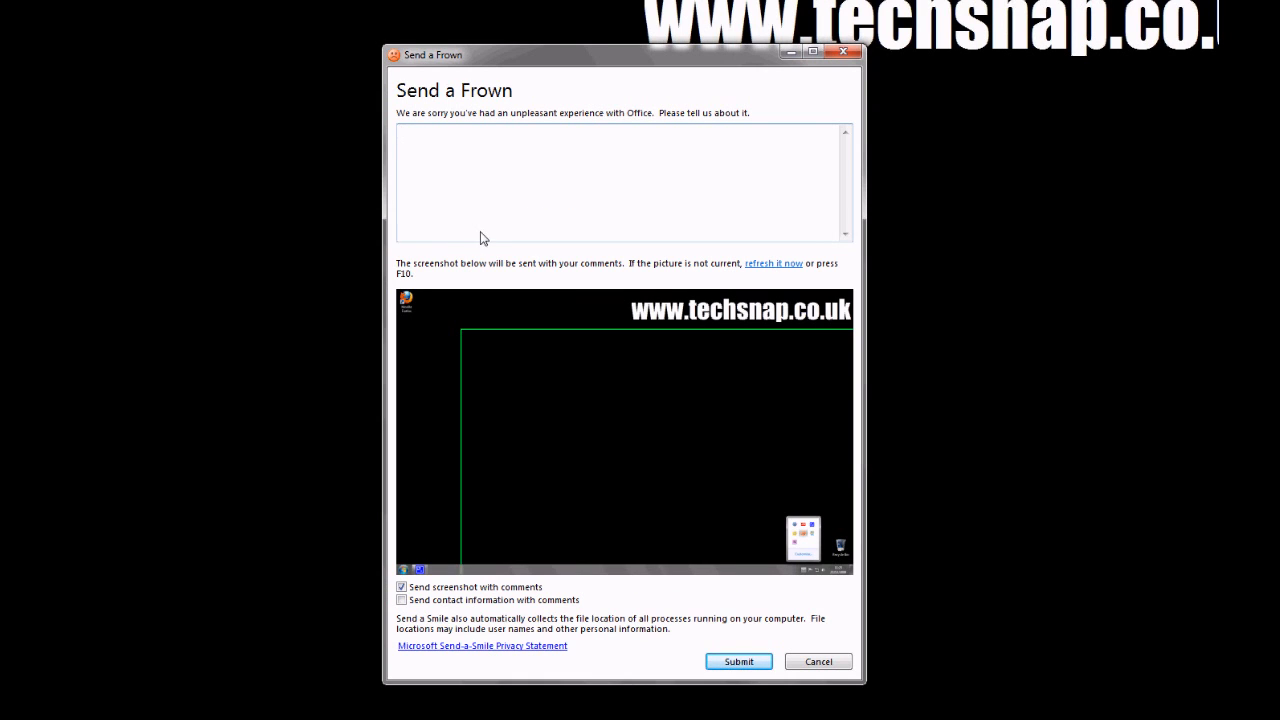
mouse_move(864, 572)
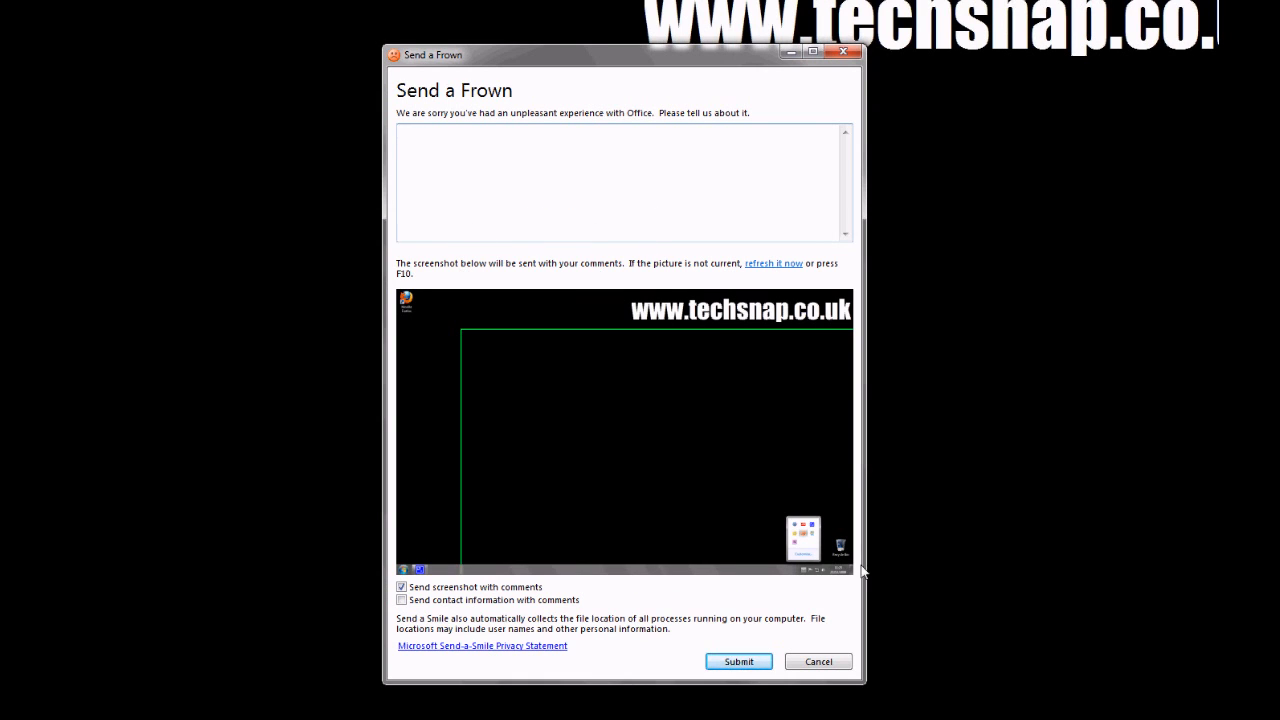